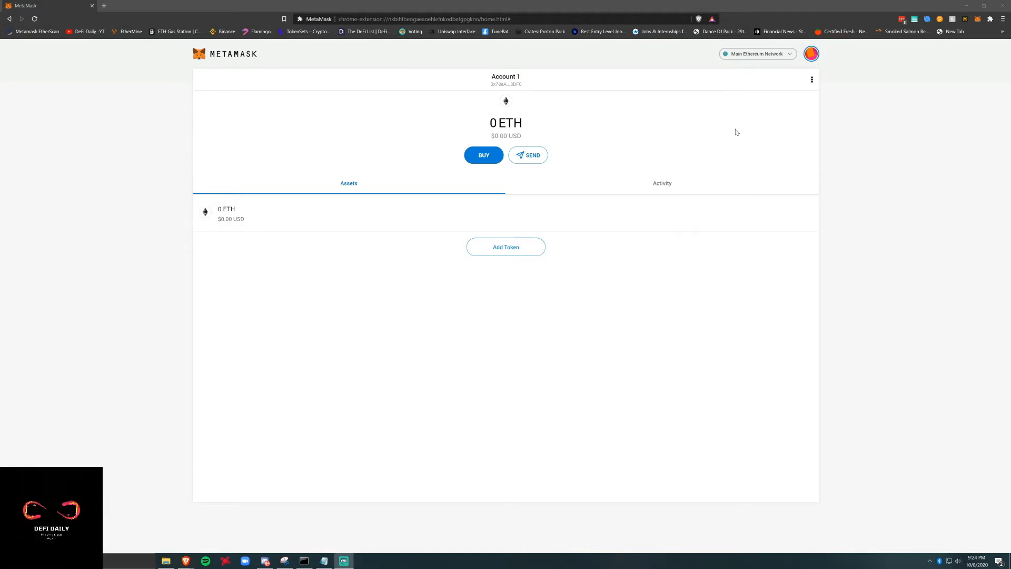
Reach the wallet's Settings page (General section) from the account avatar menu.
{"action": "left_click", "coordinate": [811, 54]}
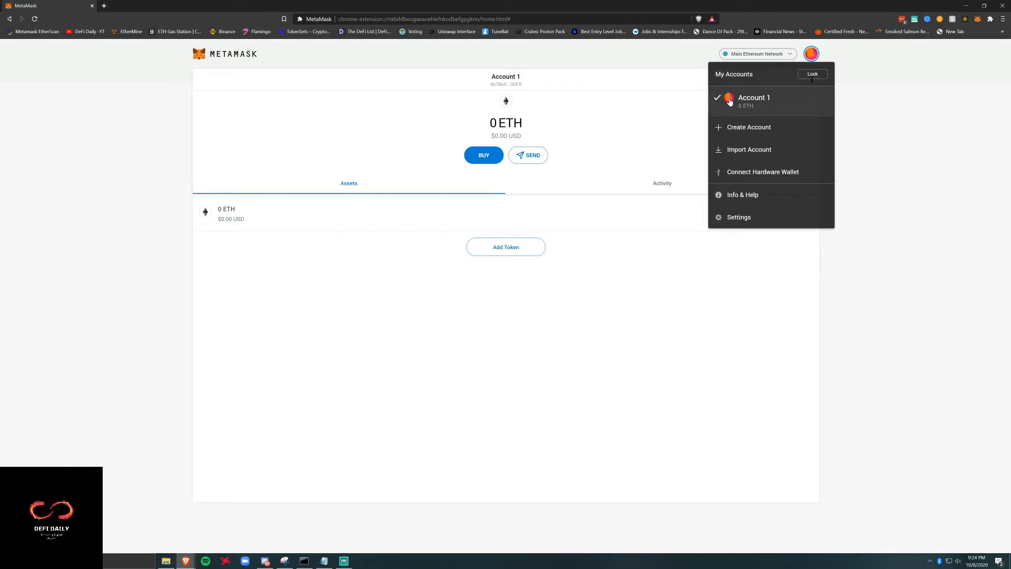
{"action": "mouse_move", "coordinate": [764, 201]}
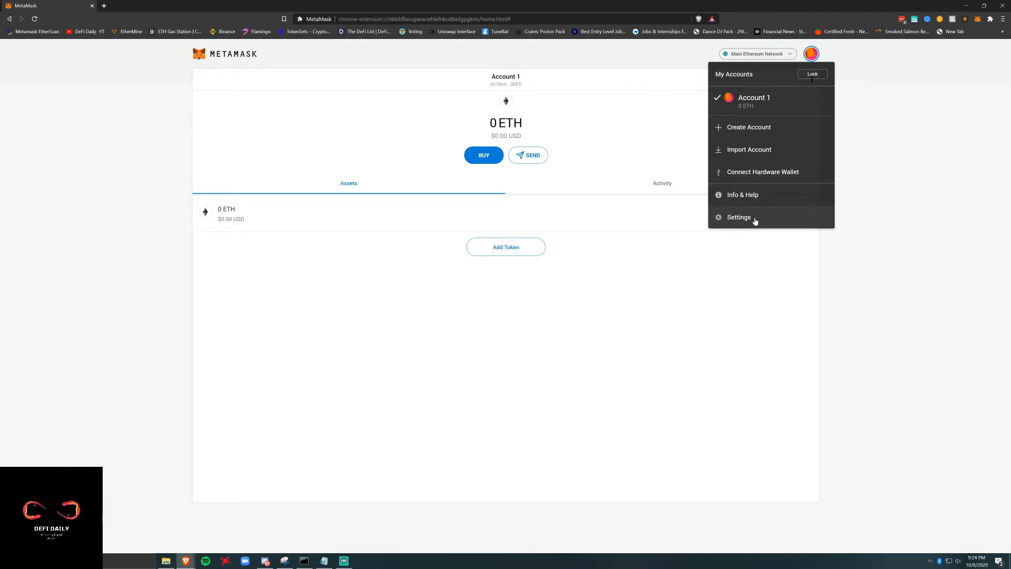
{"action": "left_click", "coordinate": [738, 217]}
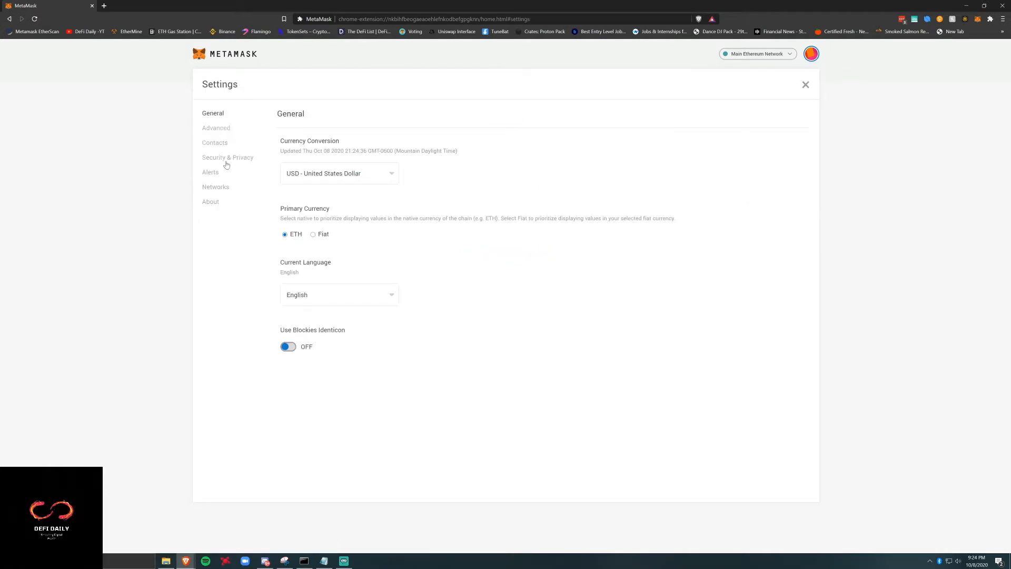
{"action": "left_click", "coordinate": [215, 187]}
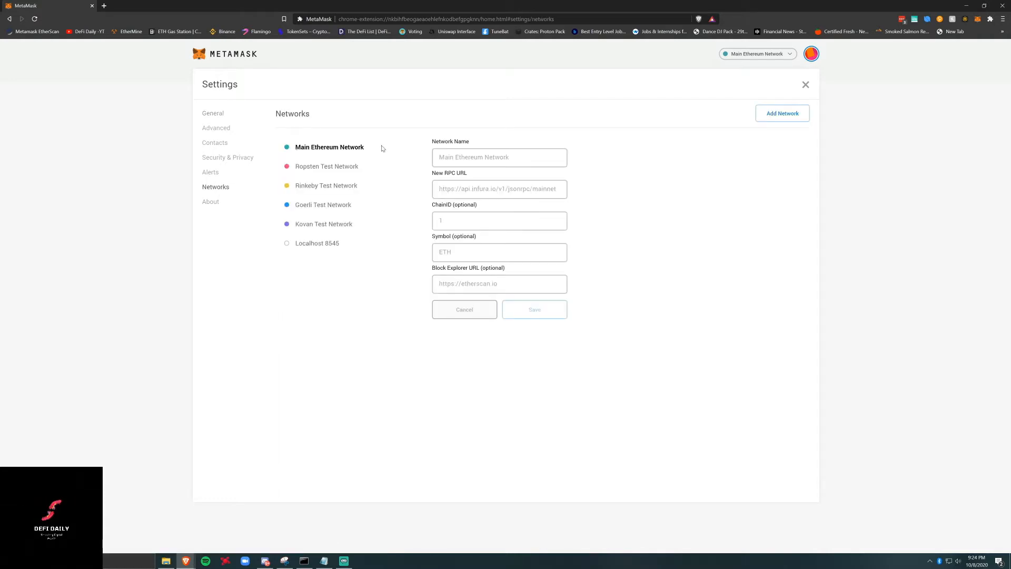
{"action": "left_click", "coordinate": [782, 112]}
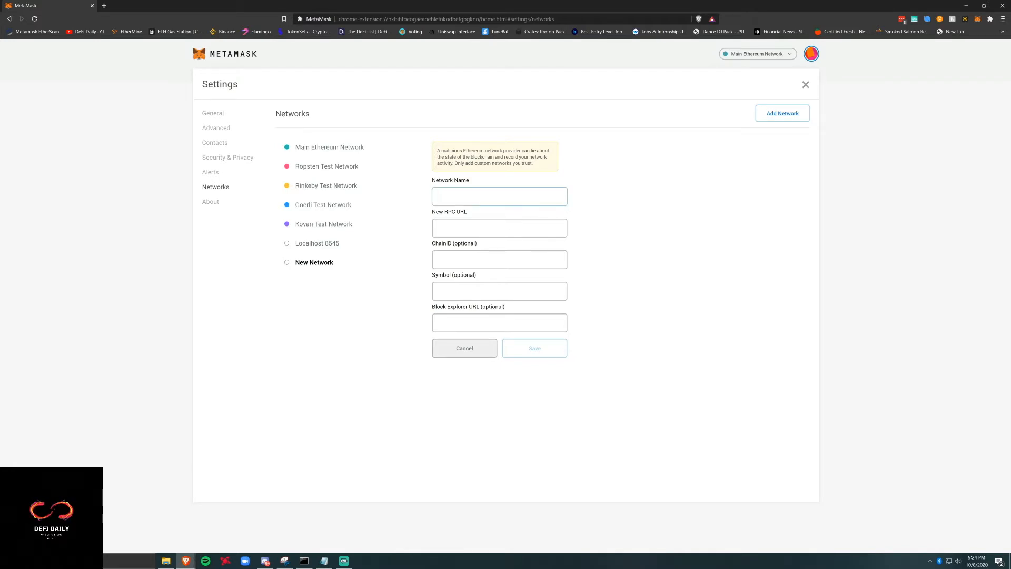
{"action": "left_click", "coordinate": [498, 196]}
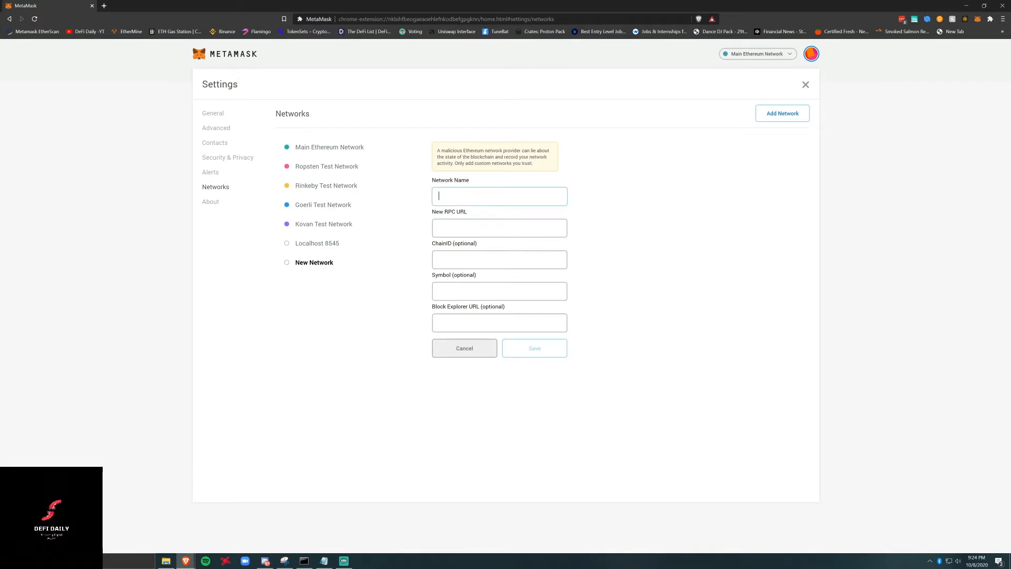
{"action": "type", "text": "Binance"}
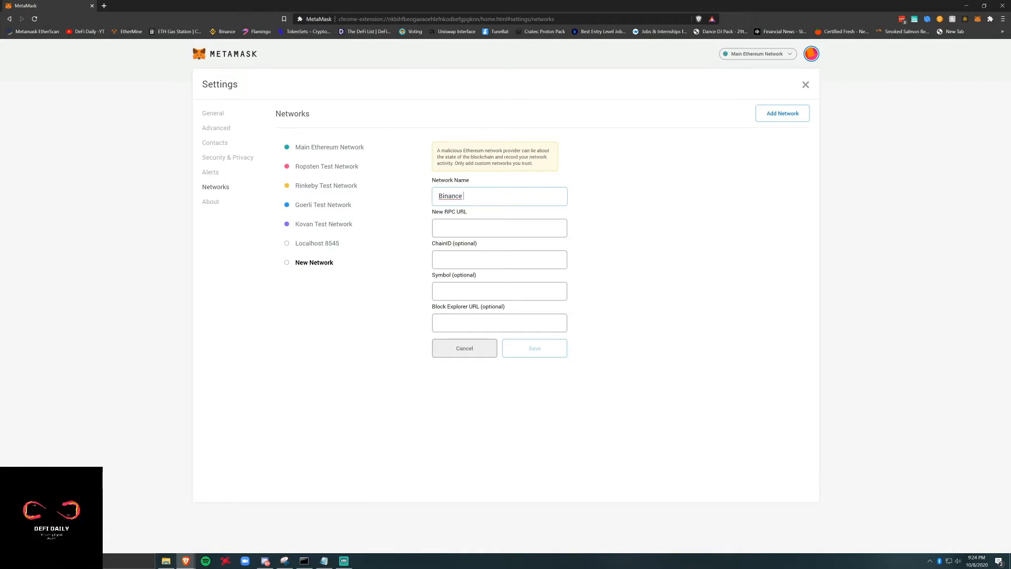
{"action": "type", "text": "Smart Chain"}
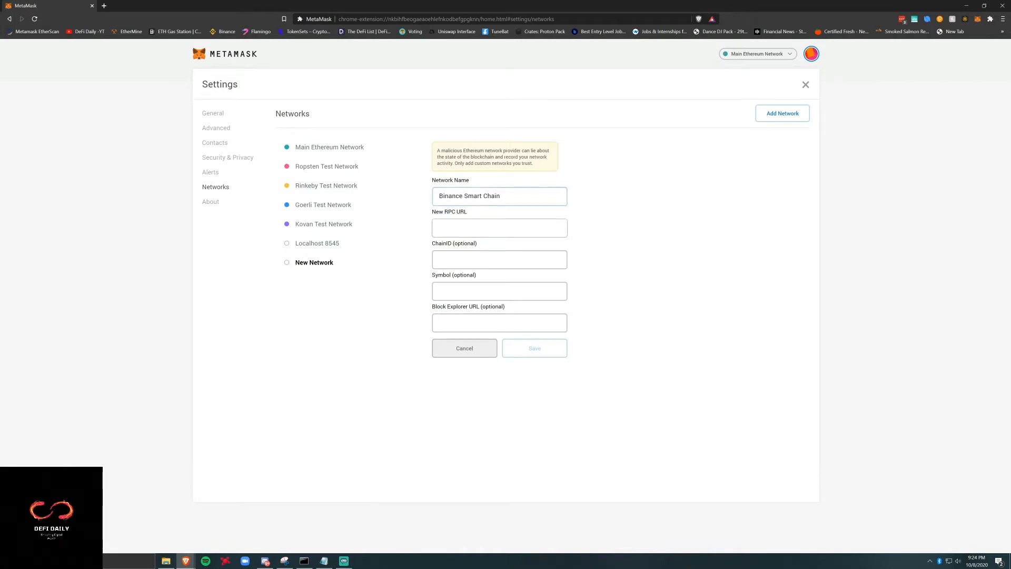
{"action": "left_click", "coordinate": [498, 227]}
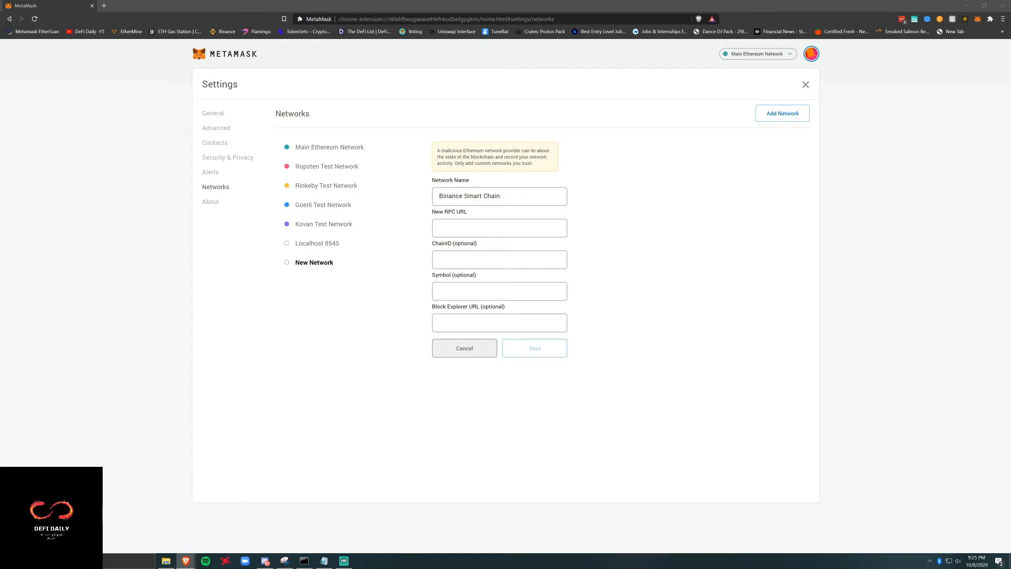
{"action": "mouse_move", "coordinate": [910, 69]}
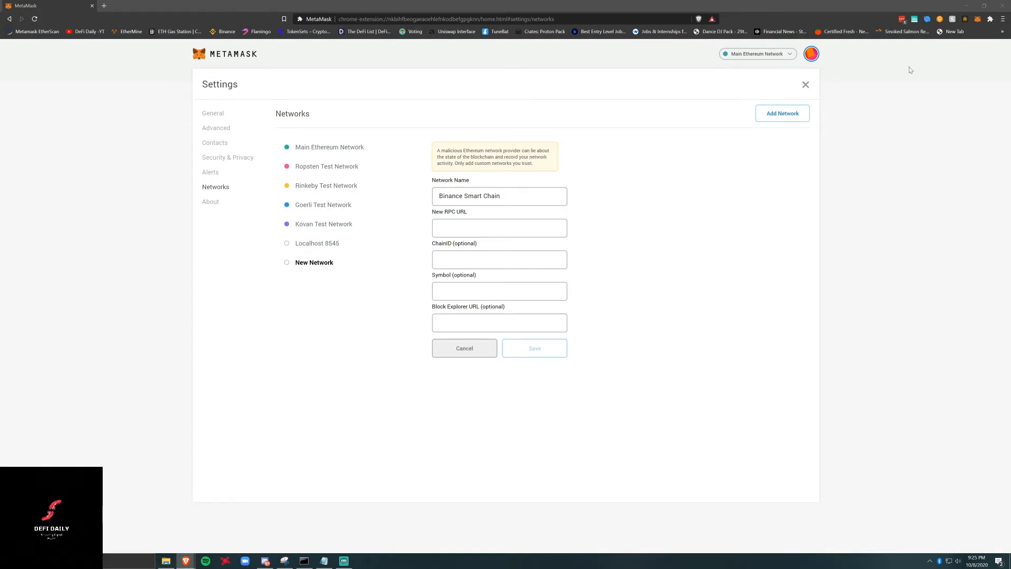
{"action": "type", "text": "https://bsc-dataseed.binance.org/"}
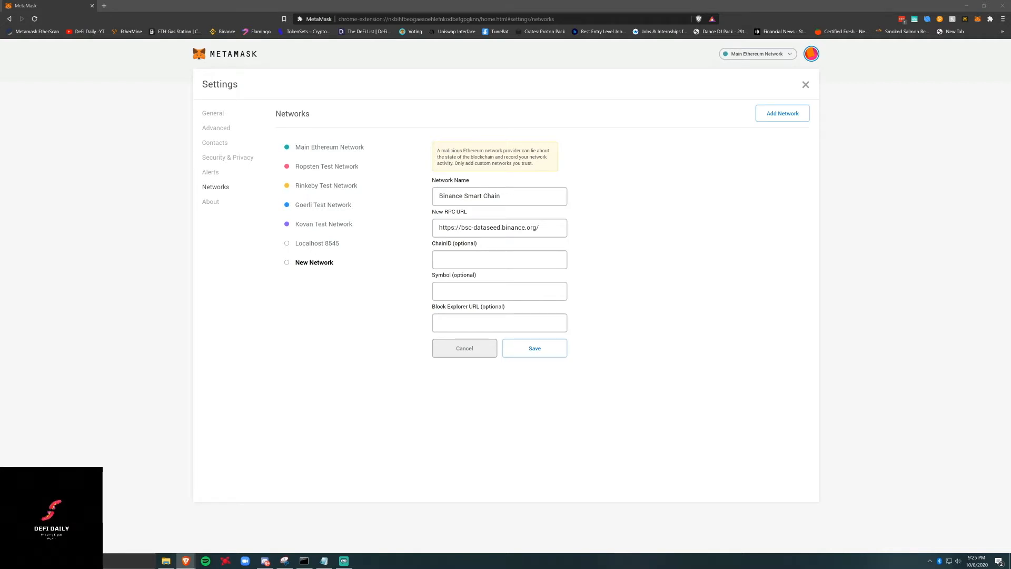
{"action": "left_click", "coordinate": [498, 259]}
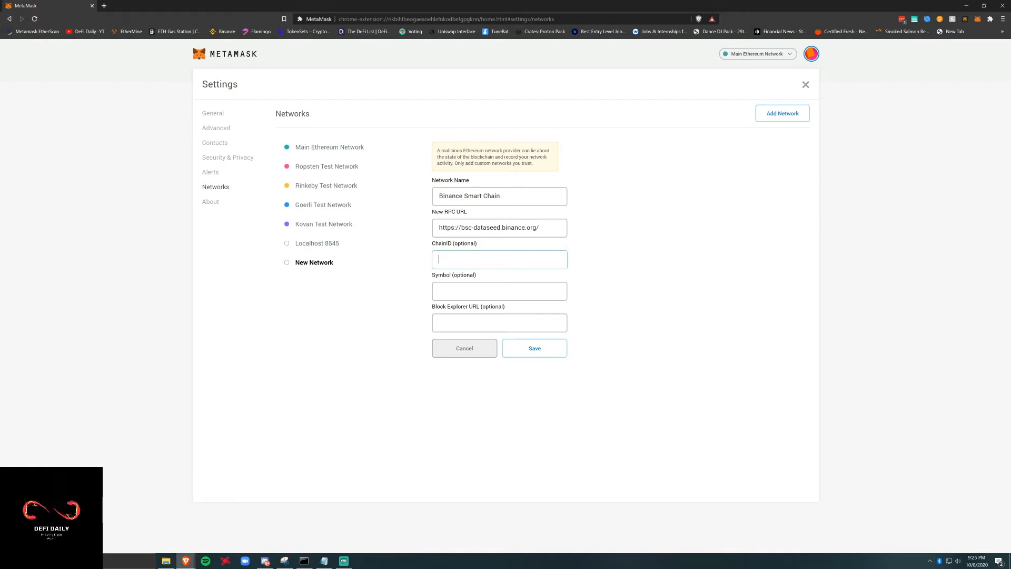
{"action": "type", "text": "56"}
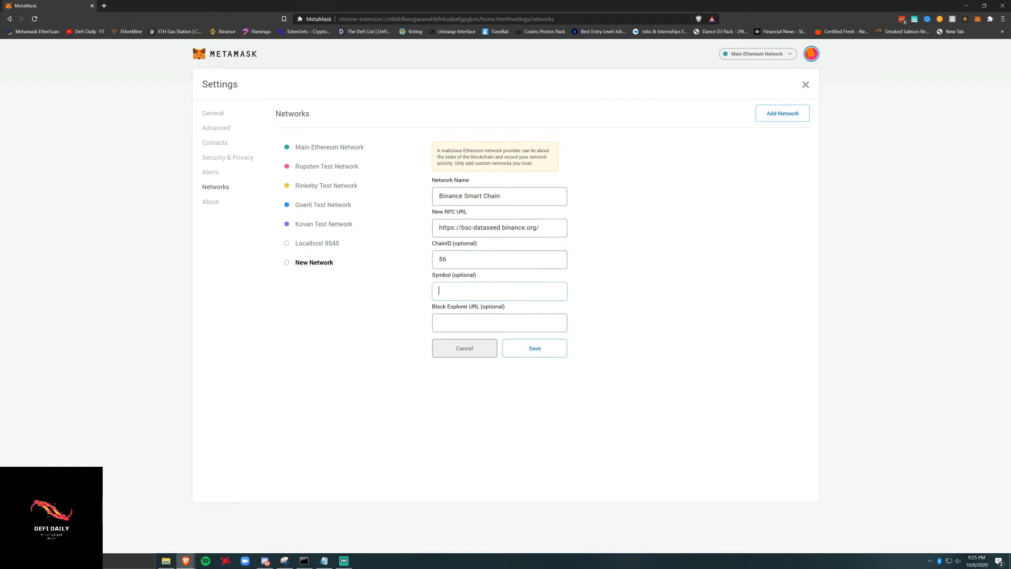
{"action": "type", "text": "BNB"}
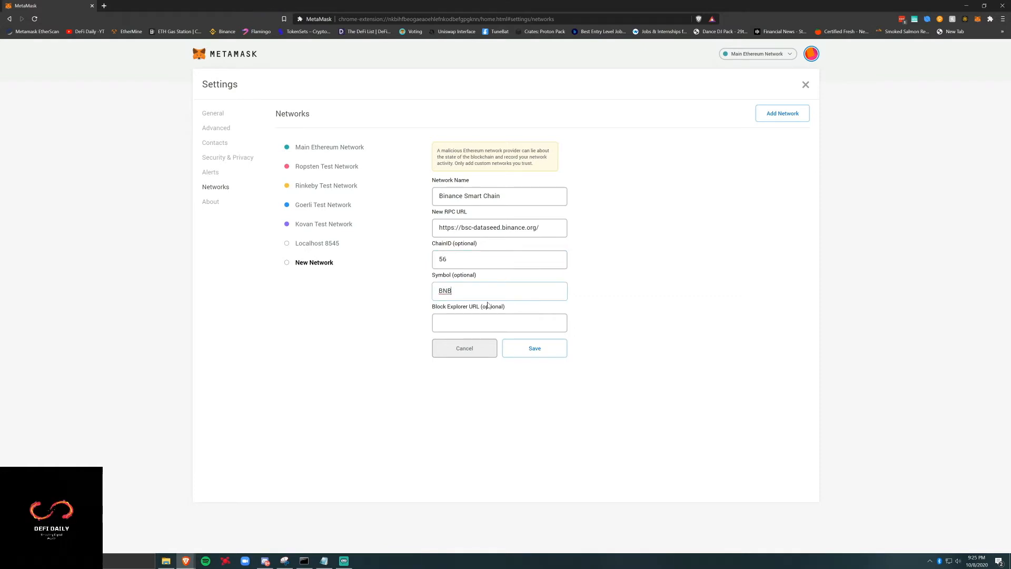
{"action": "left_click", "coordinate": [498, 323]}
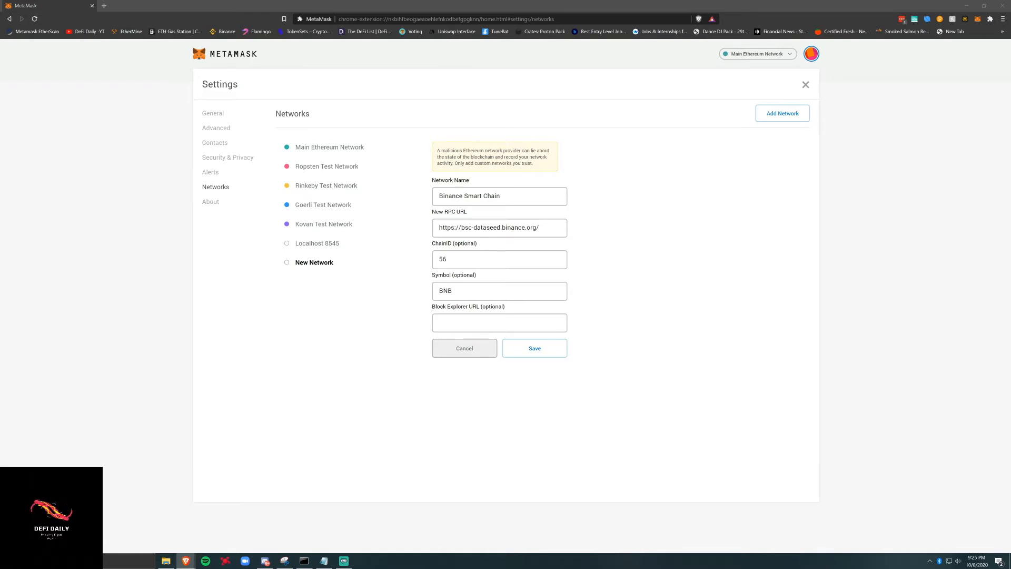
{"action": "type", "text": "https://bscscan.com"}
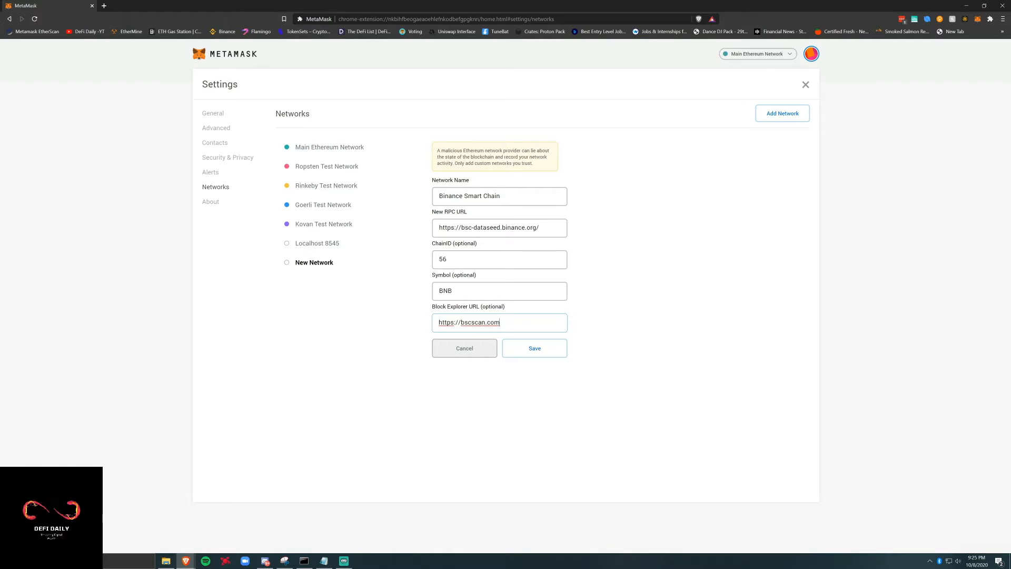
Save Binance Smart Chain and return to the wallet showing 0.0019 BNB.
{"action": "left_click", "coordinate": [533, 349]}
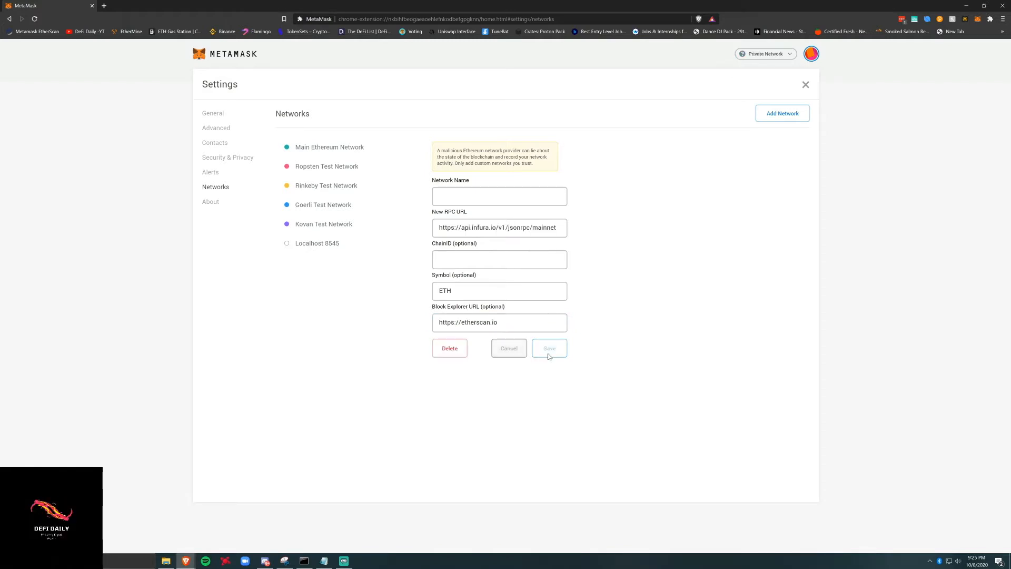
{"action": "left_click", "coordinate": [548, 349]}
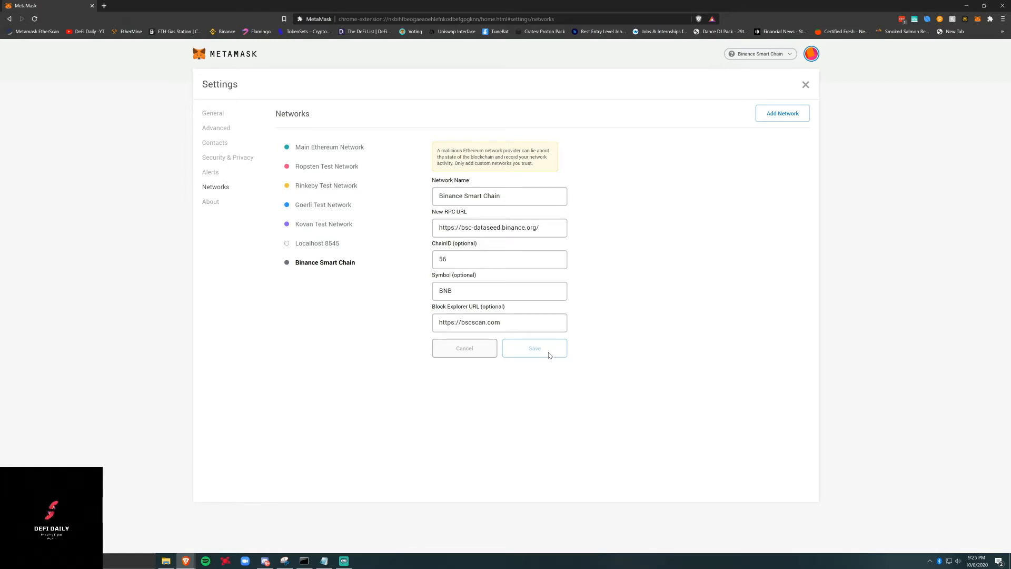
{"action": "mouse_move", "coordinate": [395, 182]}
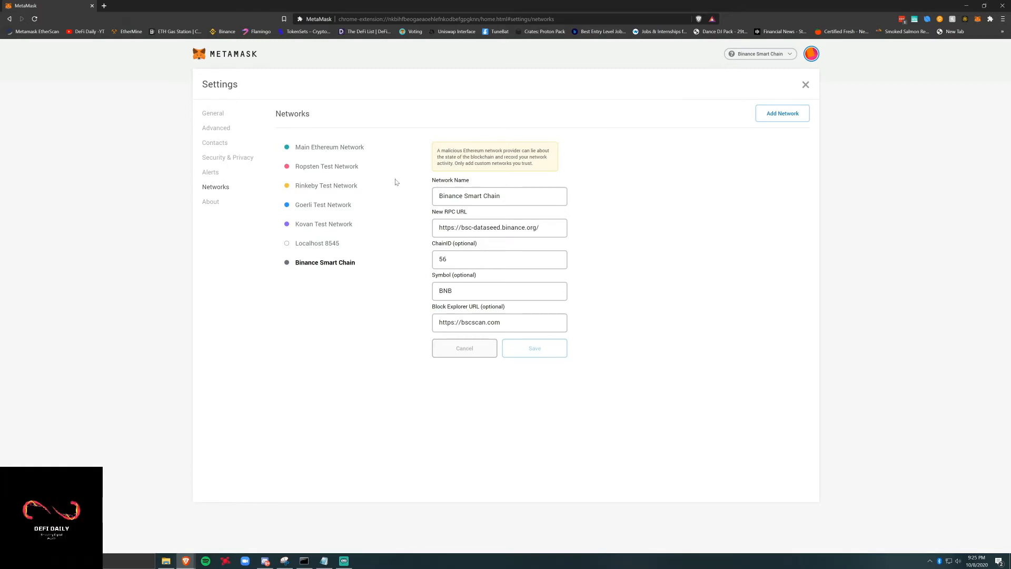
{"action": "left_click", "coordinate": [804, 84]}
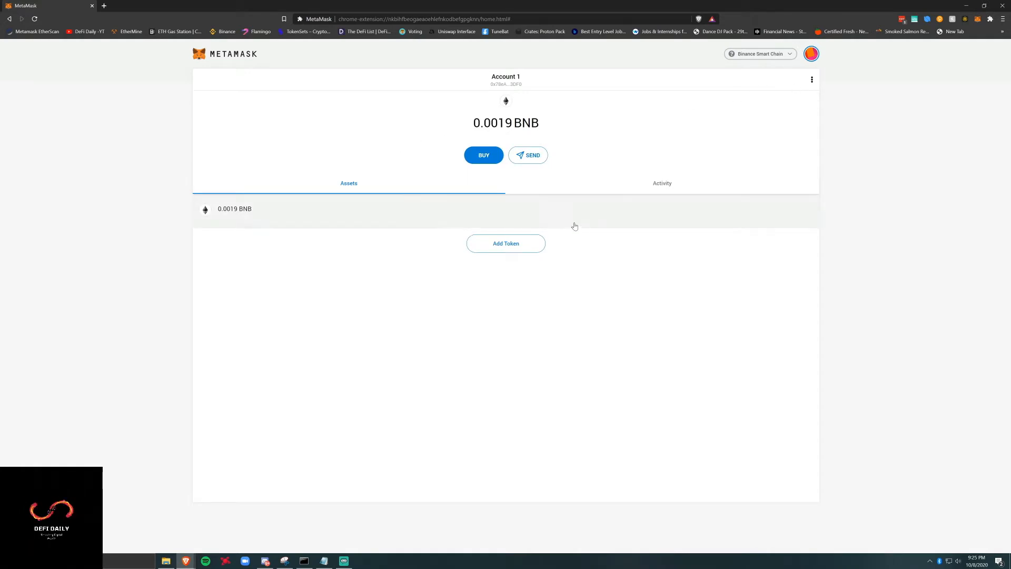
{"action": "double_click", "coordinate": [526, 122]}
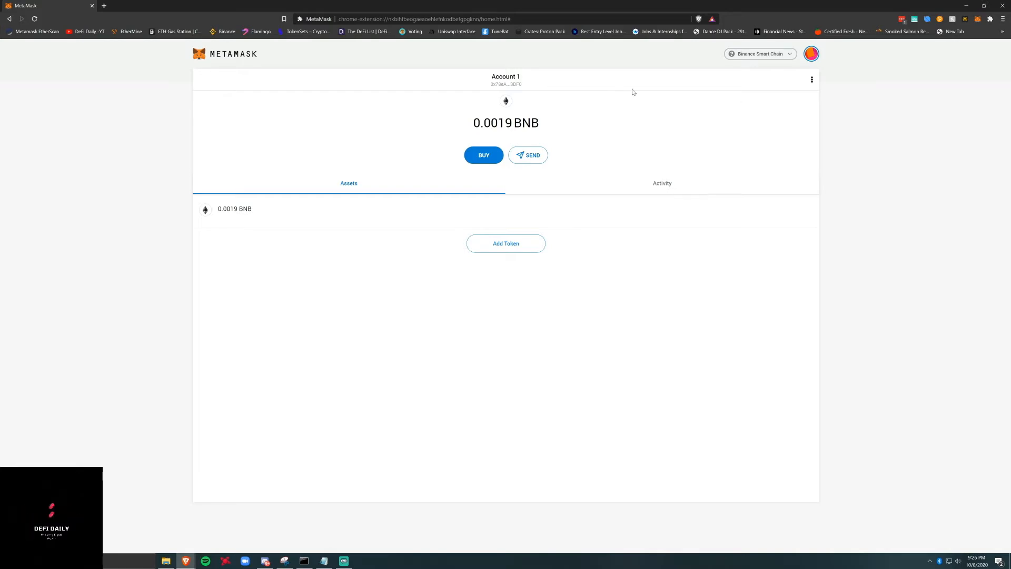
Connect PancakeSwap to the MetaMask wallet via Unlock Wallet, landing on the CAKE-BNB farm.
{"action": "left_click", "coordinate": [198, 5]}
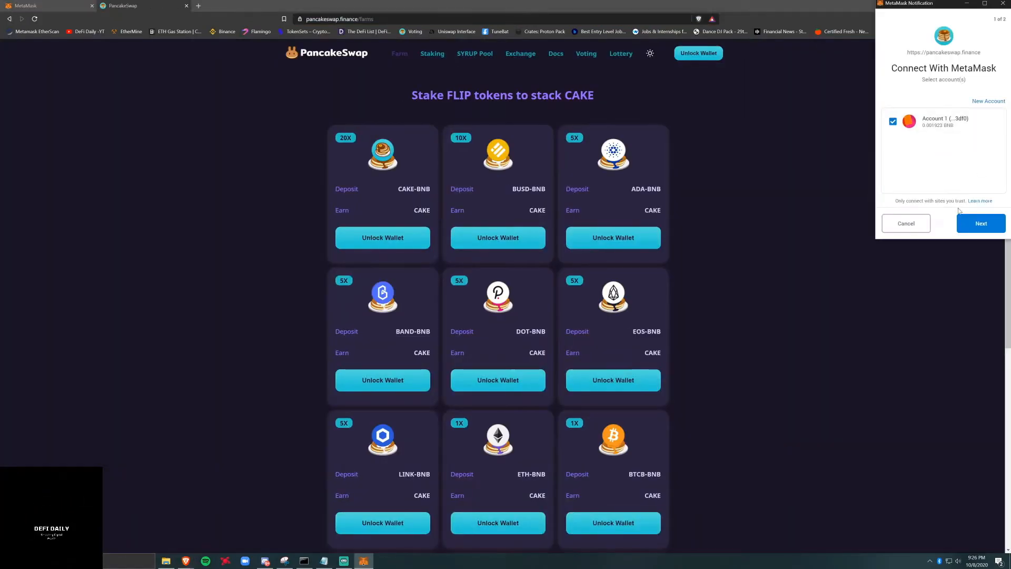
{"action": "left_click", "coordinate": [980, 223]}
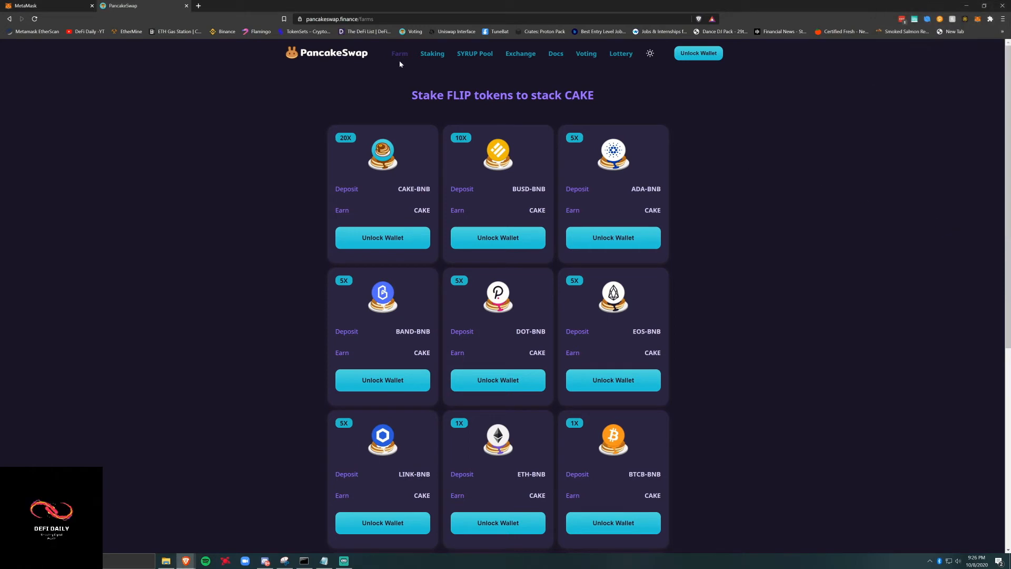
{"action": "left_click", "coordinate": [697, 53]}
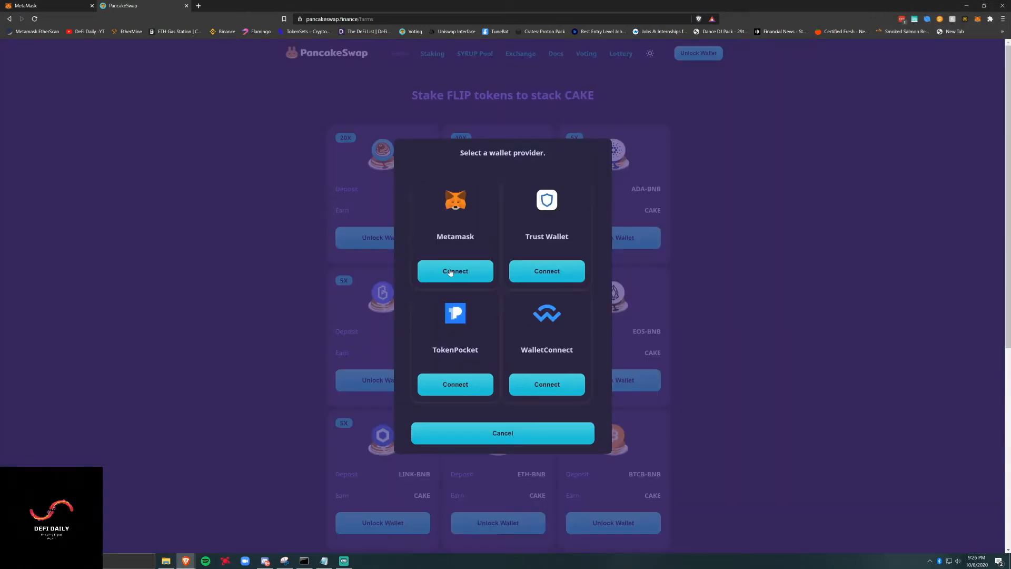
{"action": "left_click", "coordinate": [455, 270]}
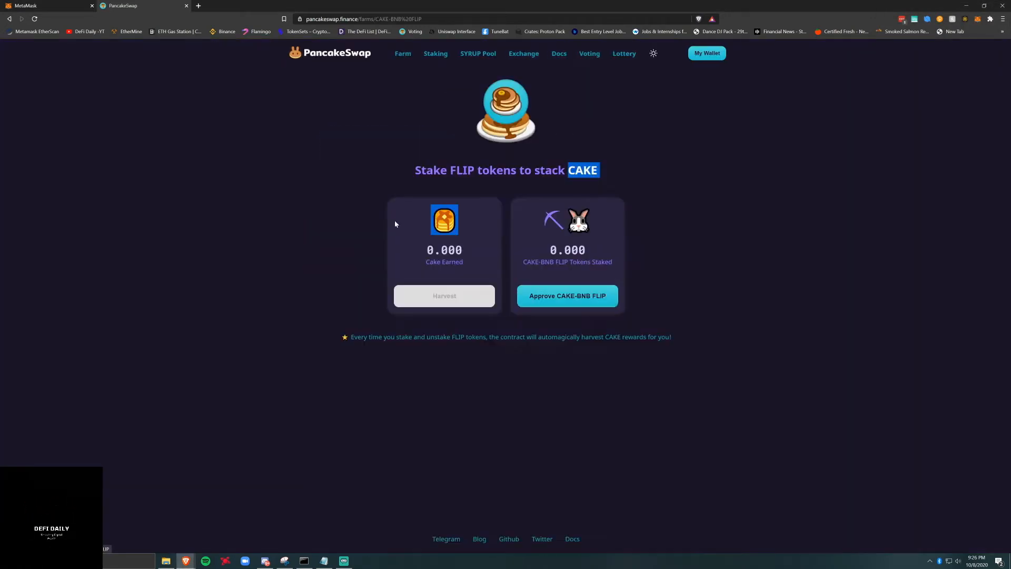
Approve CAKE-BNB FLIP tokens for the farm and submit the Cake-LP spend request in MetaMask.
{"action": "left_click", "coordinate": [567, 295]}
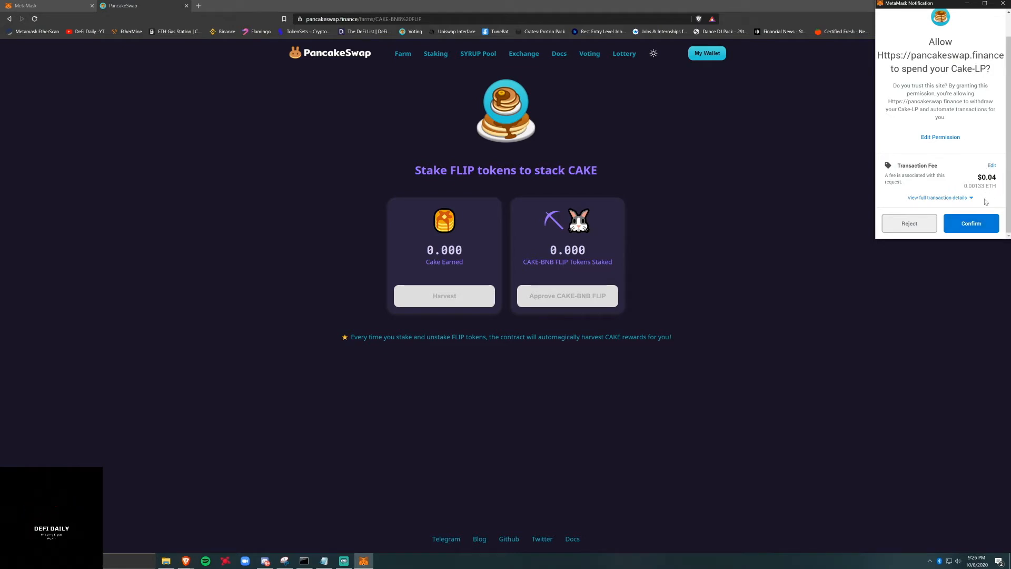
{"action": "left_click", "coordinate": [970, 223]}
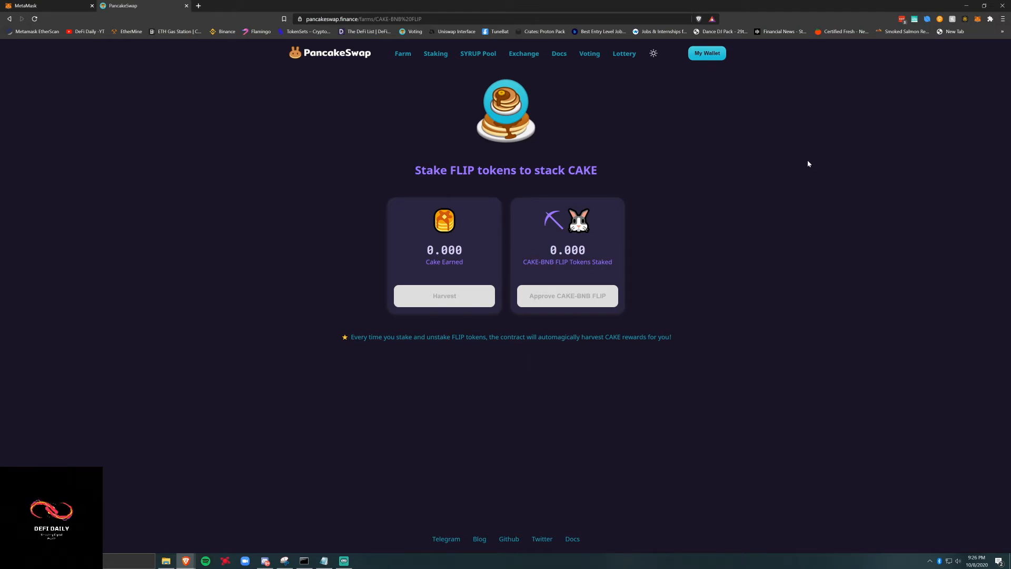
{"action": "mouse_move", "coordinate": [731, 251]}
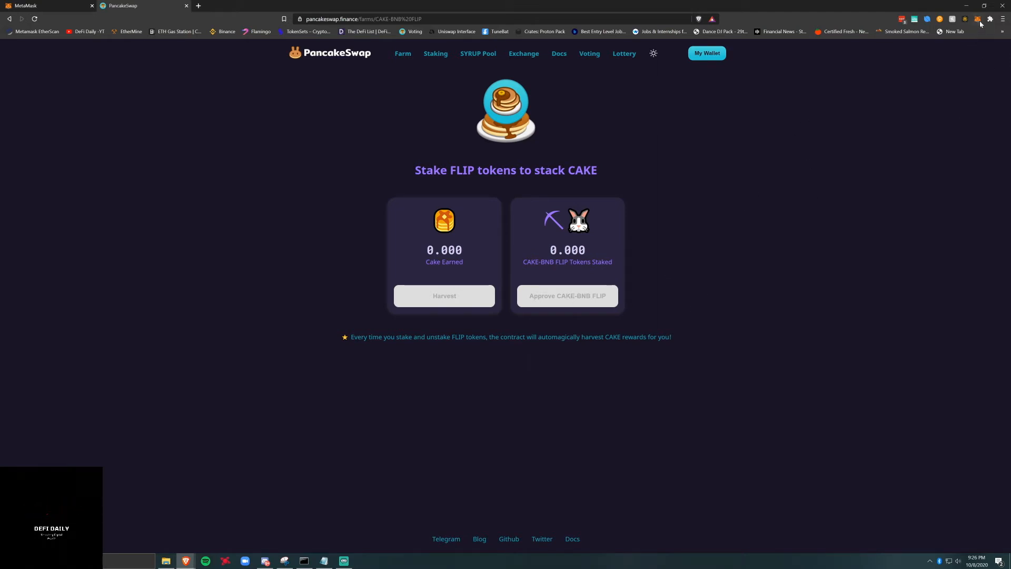
Check the Cake-LP asset's Approve activity in MetaMask, then return to the farm.
{"action": "left_click", "coordinate": [977, 19]}
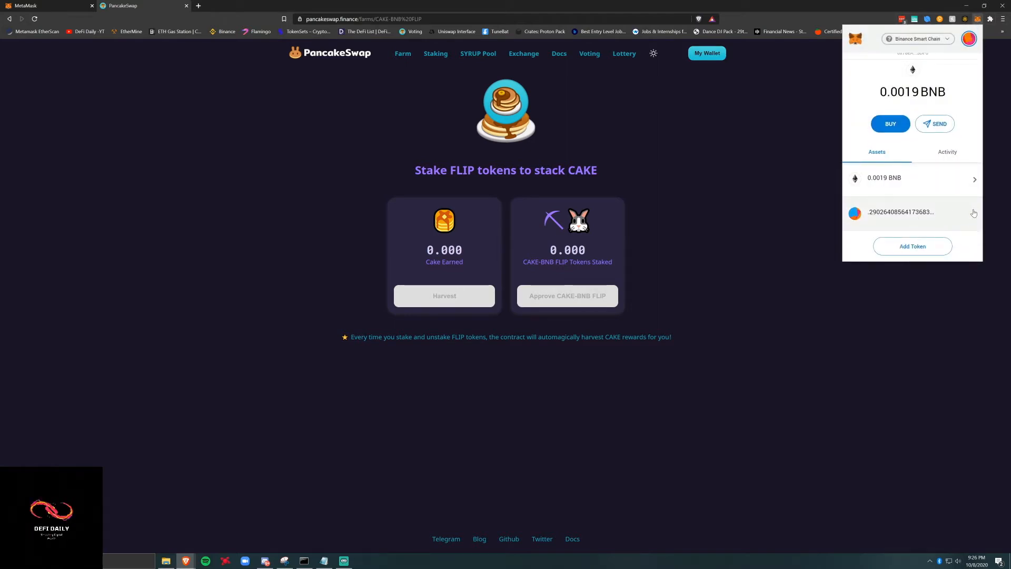
{"action": "left_click", "coordinate": [899, 212]}
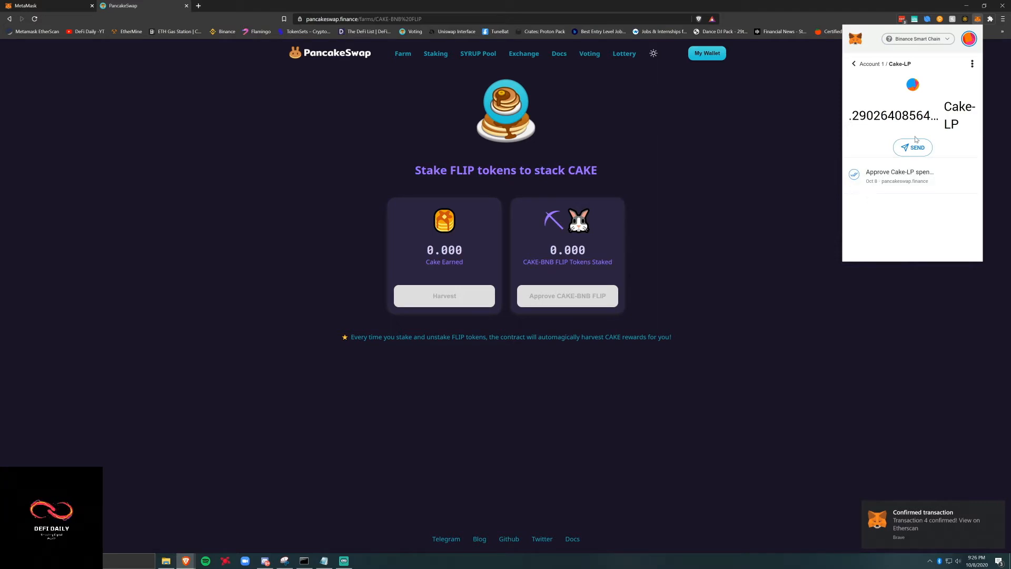
{"action": "left_click", "coordinate": [854, 63]}
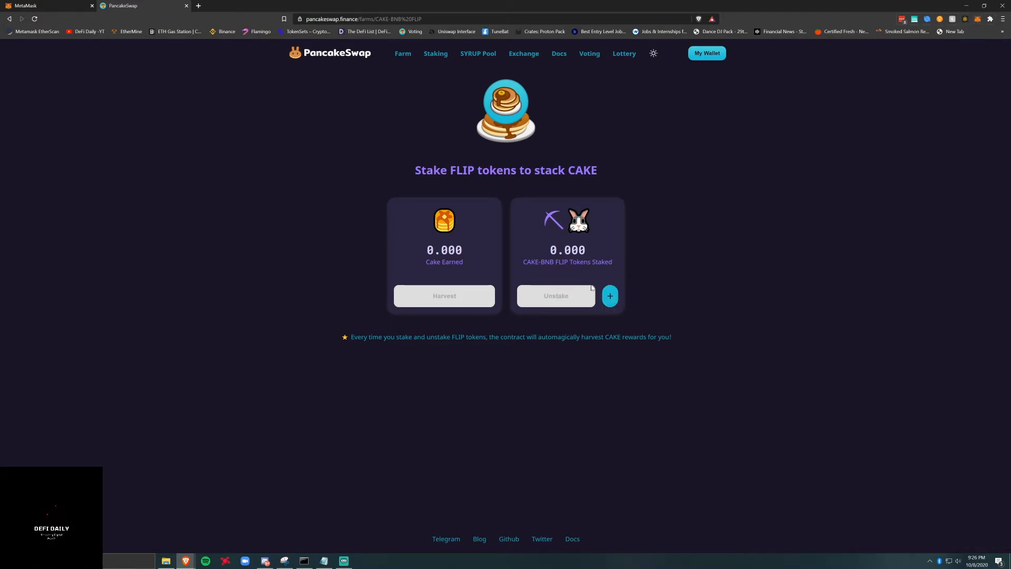
Deposit the Max CAKE-BNB FLIP balance into the farm and confirm, leaving it pending.
{"action": "left_click", "coordinate": [608, 296]}
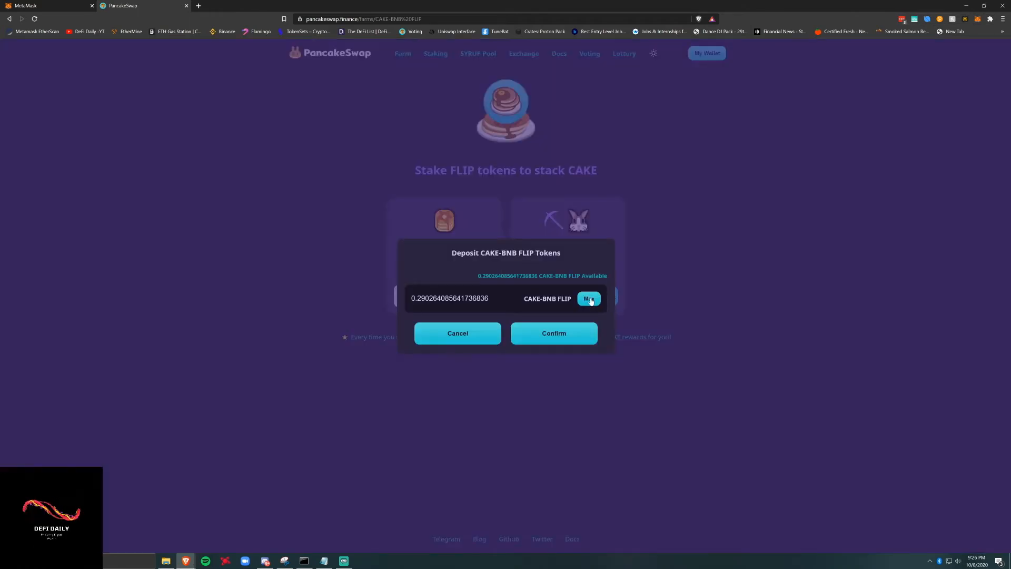
{"action": "left_click", "coordinate": [553, 333]}
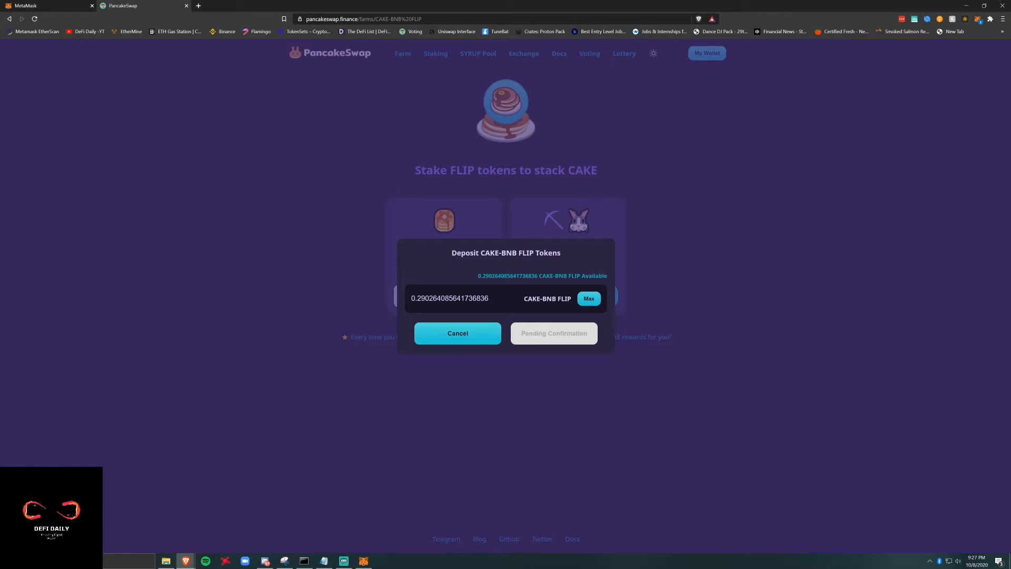
{"action": "left_click", "coordinate": [418, 298]}
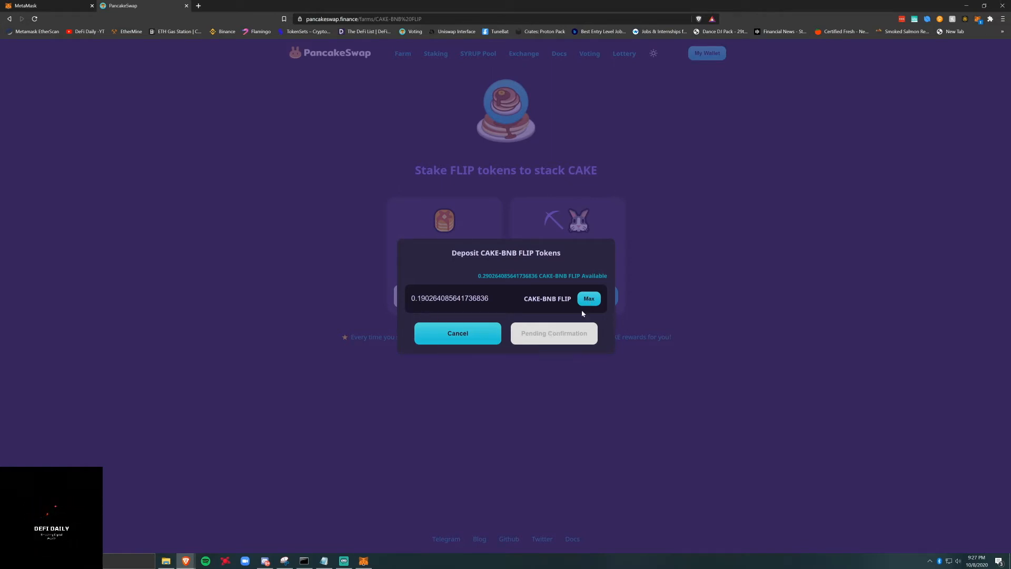
{"action": "left_click", "coordinate": [588, 298]}
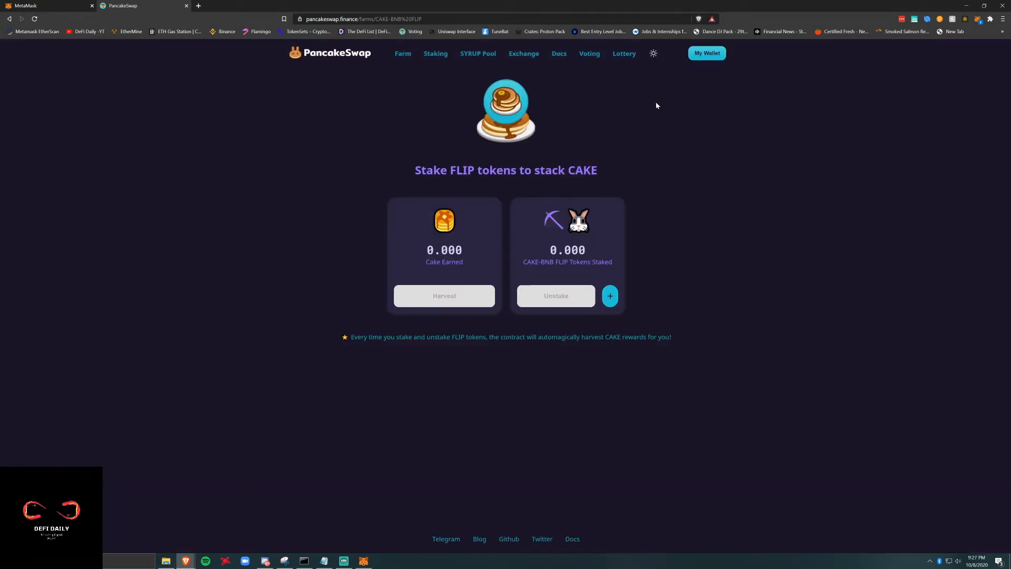
Start adding liquidity on the exchange Pool page with CAKE as the second token beside BNB.
{"action": "left_click", "coordinate": [705, 53]}
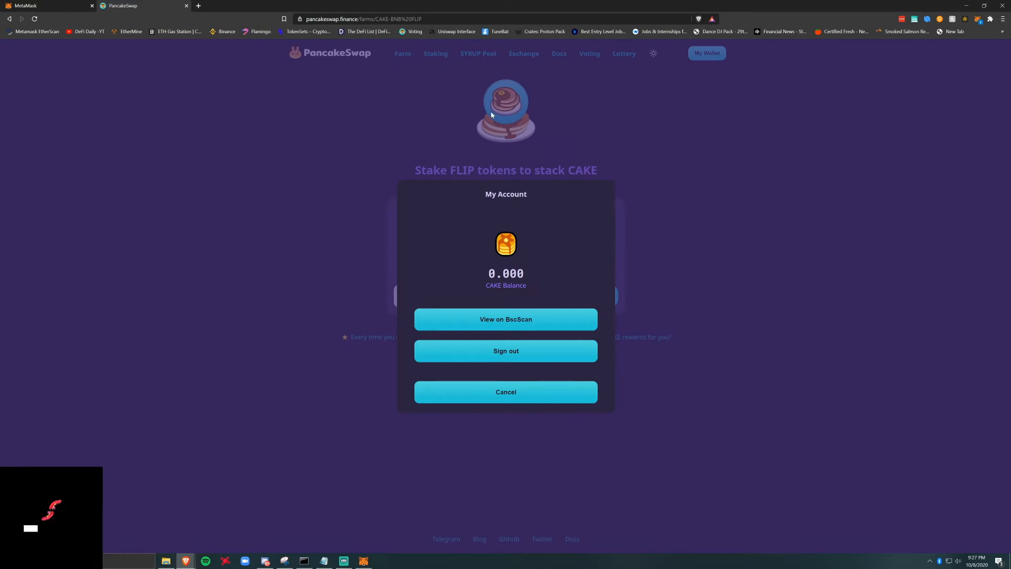
{"action": "left_click", "coordinate": [292, 5]}
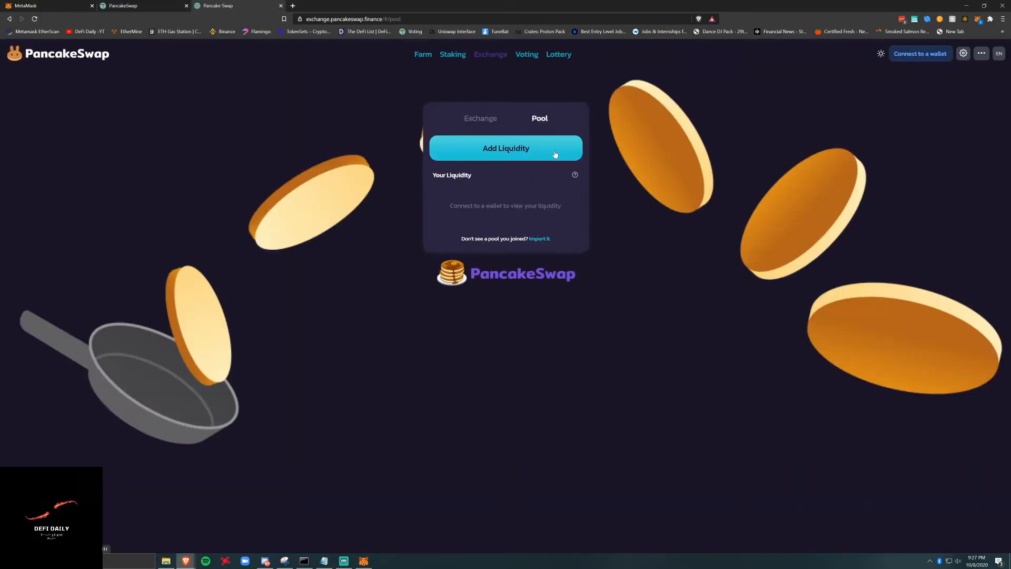
{"action": "left_click", "coordinate": [506, 148]}
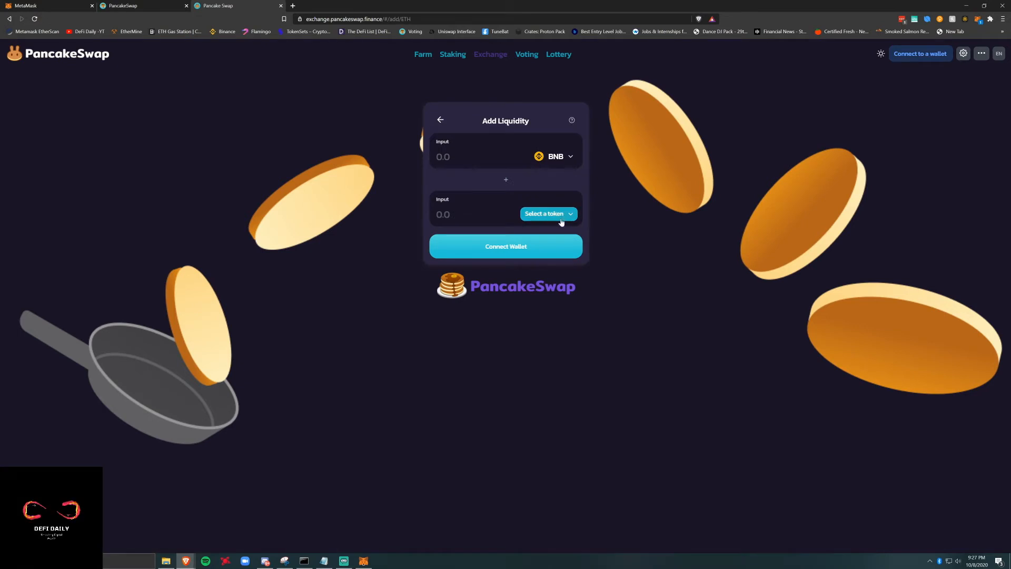
{"action": "left_click", "coordinate": [544, 213]}
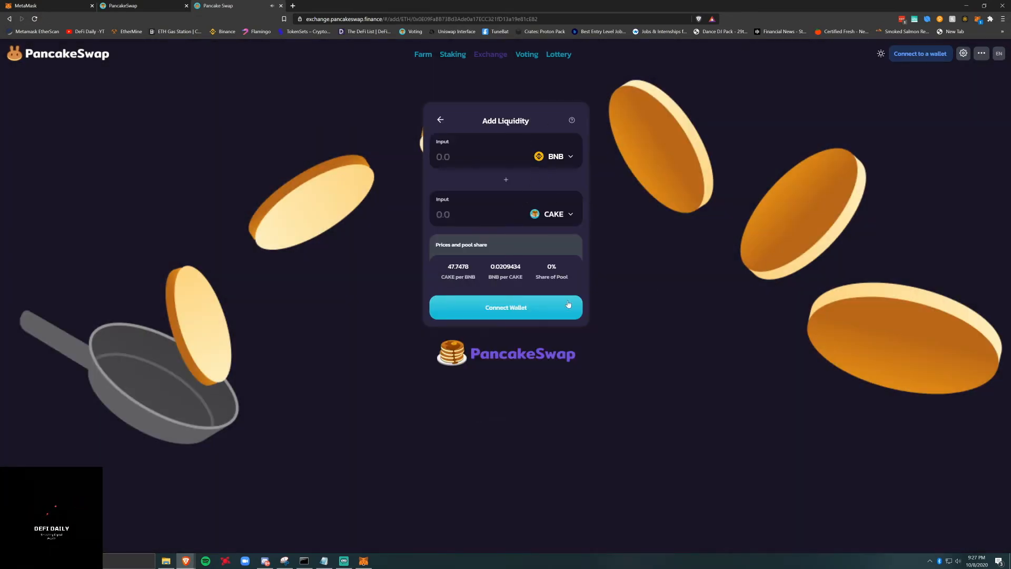
Connect MetaMask to the exchange after a retry, revealing the 0.2902 CAKE/BNB position.
{"action": "left_click", "coordinate": [505, 307]}
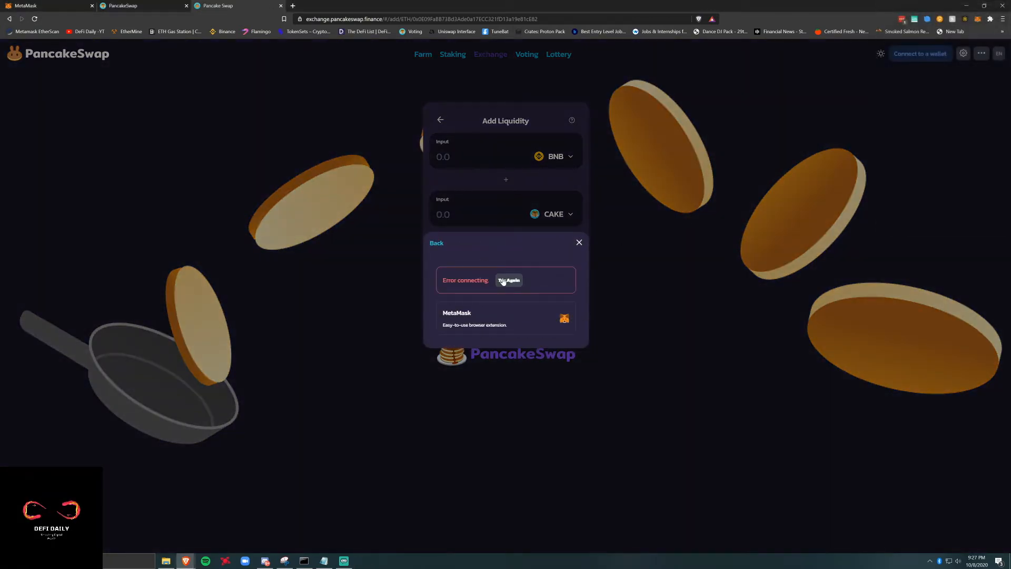
{"action": "left_click", "coordinate": [509, 280]}
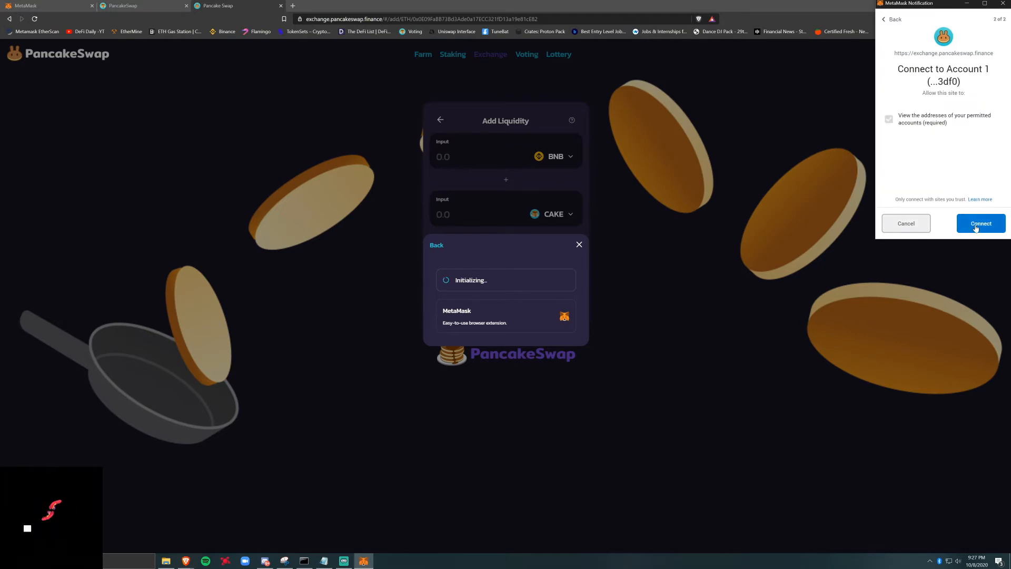
{"action": "left_click", "coordinate": [981, 223]}
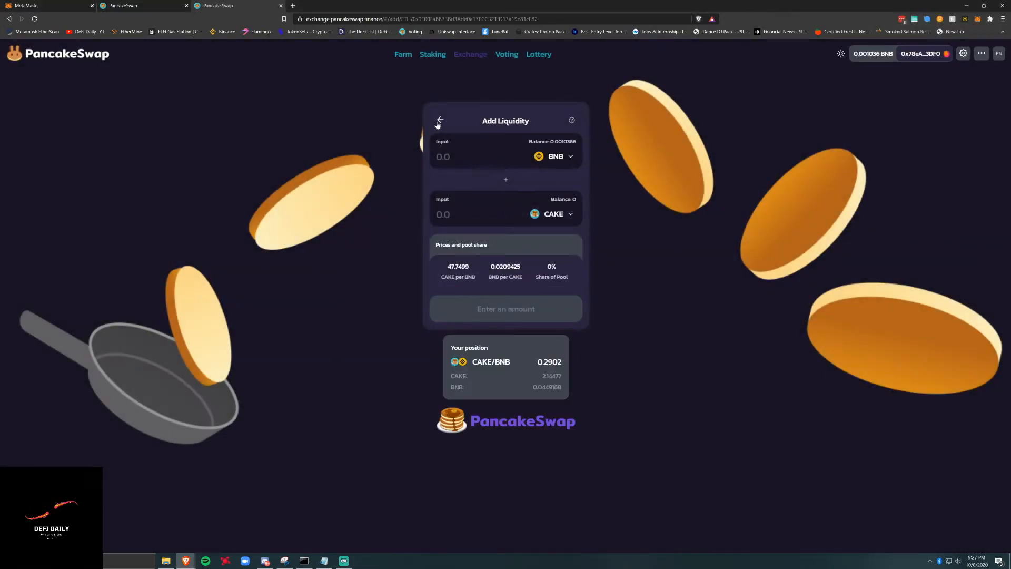
Request removal of 50% of the CAKE/BNB liquidity from the Pool page.
{"action": "left_click", "coordinate": [439, 120]}
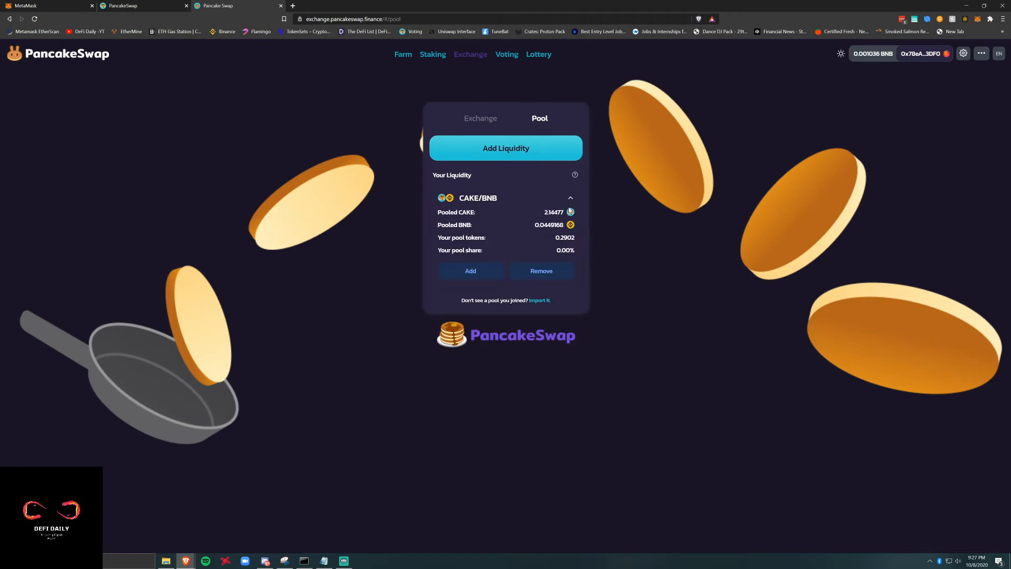
{"action": "left_click", "coordinate": [541, 271]}
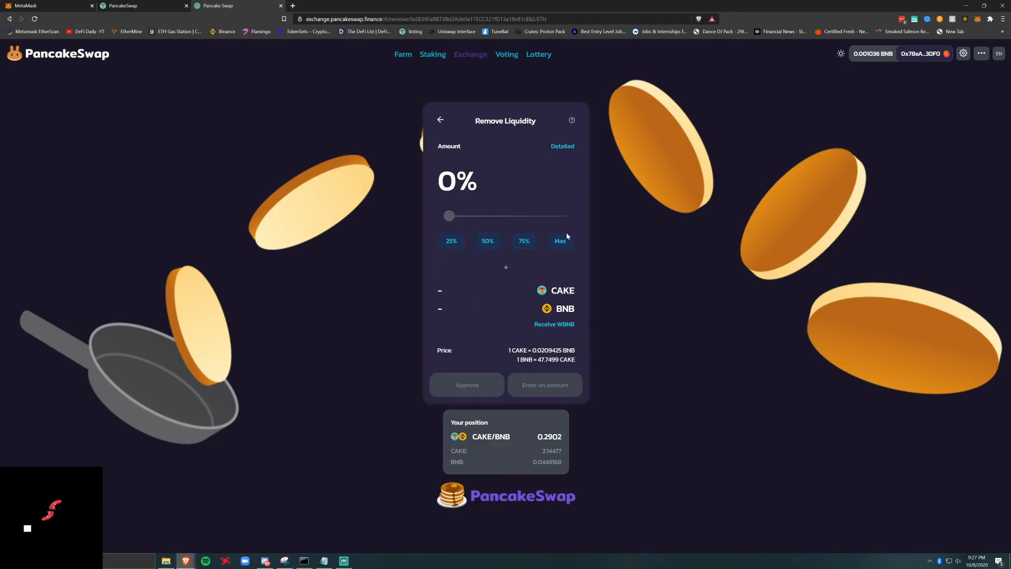
{"action": "left_click", "coordinate": [487, 240]}
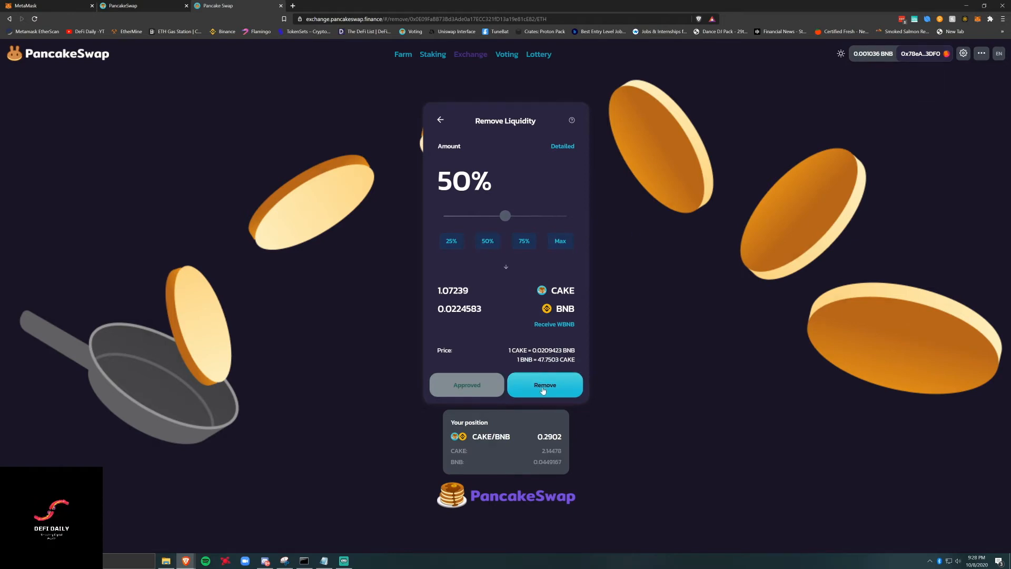
{"action": "left_click", "coordinate": [544, 385]}
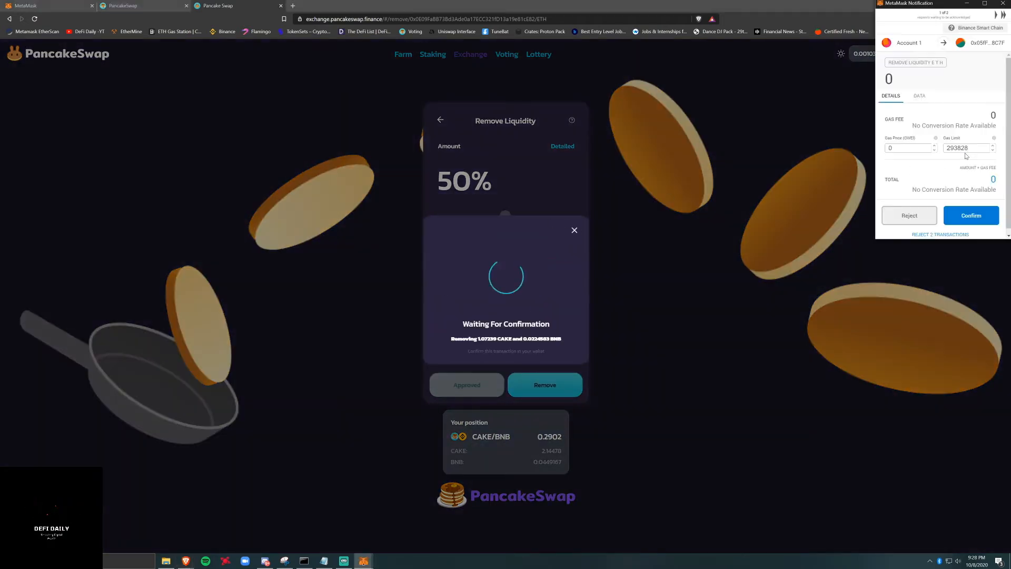
Set gas price 20 in MetaMask, confirm the CAKE and BNB amounts, then reject the underfunded transaction.
{"action": "type", "text": "20"}
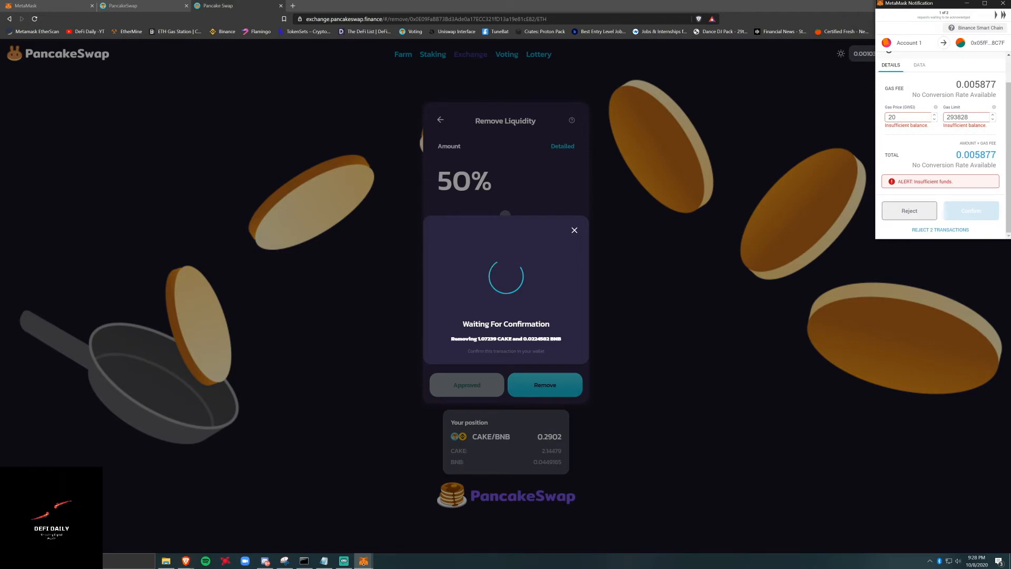
{"action": "scroll", "scroll_direction": "up", "scroll_amount": 3}
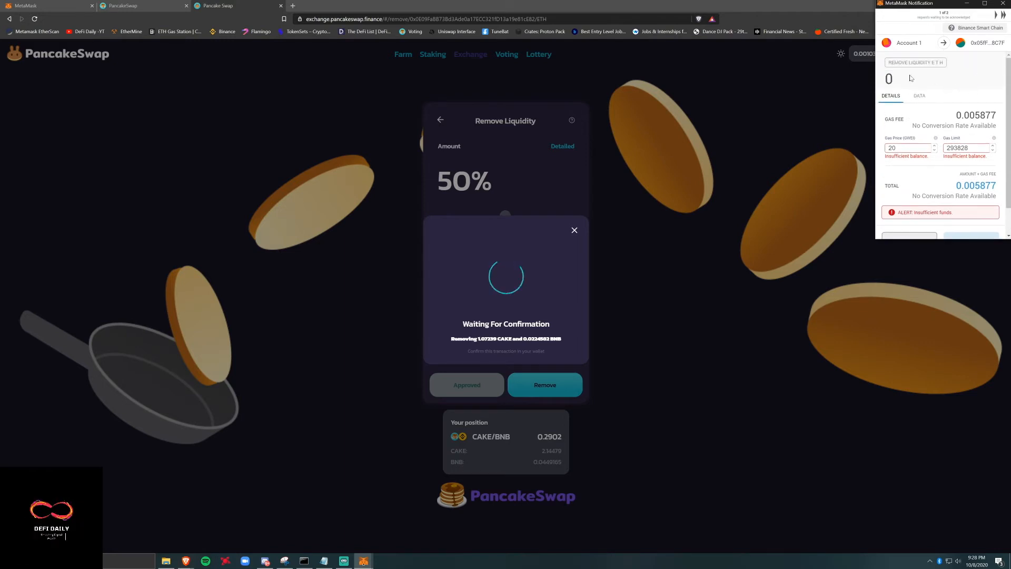
{"action": "mouse_move", "coordinate": [922, 231]}
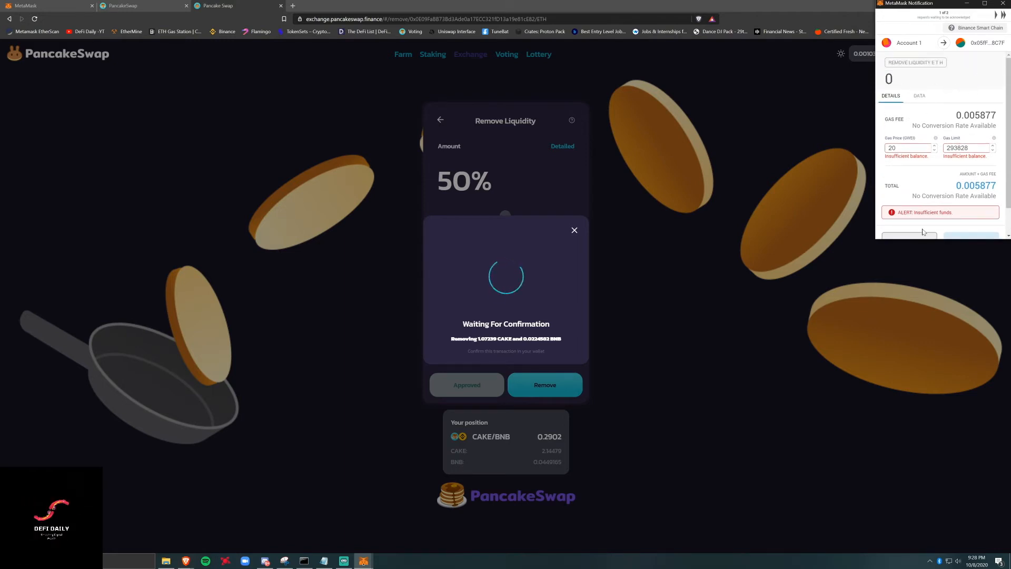
{"action": "scroll", "scroll_direction": "down", "scroll_amount": 3}
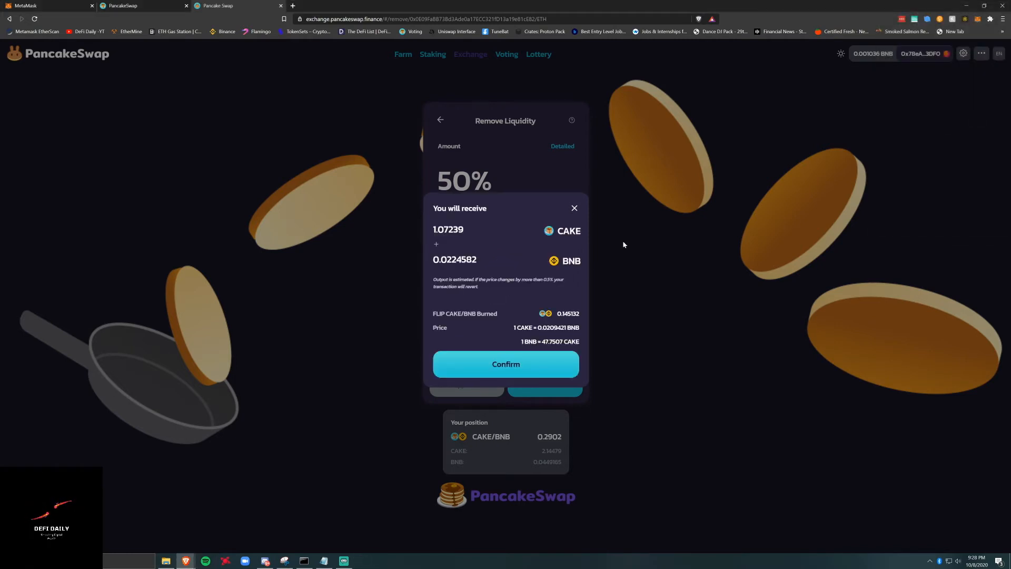
{"action": "left_click", "coordinate": [505, 364]}
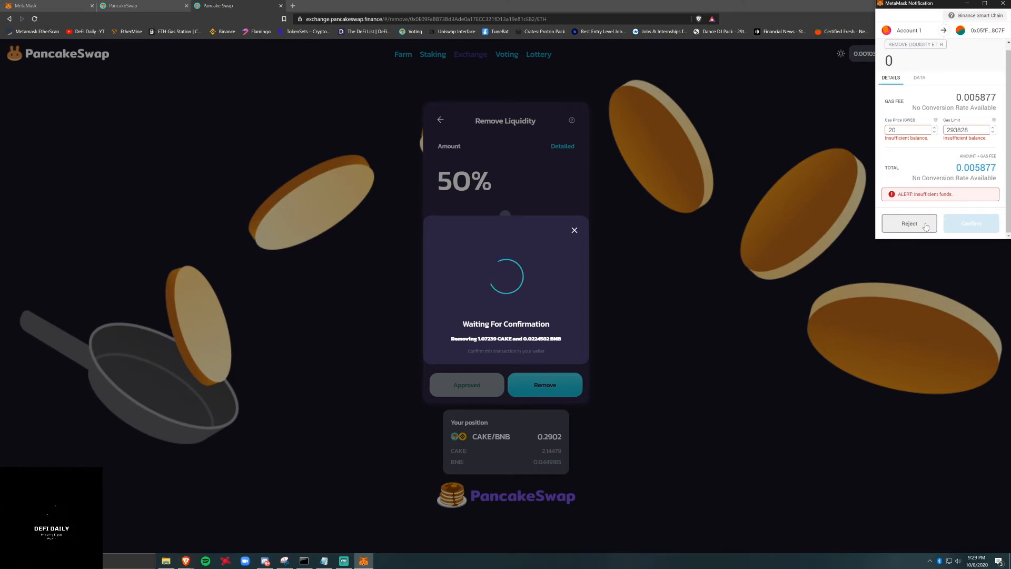
{"action": "left_click", "coordinate": [909, 223]}
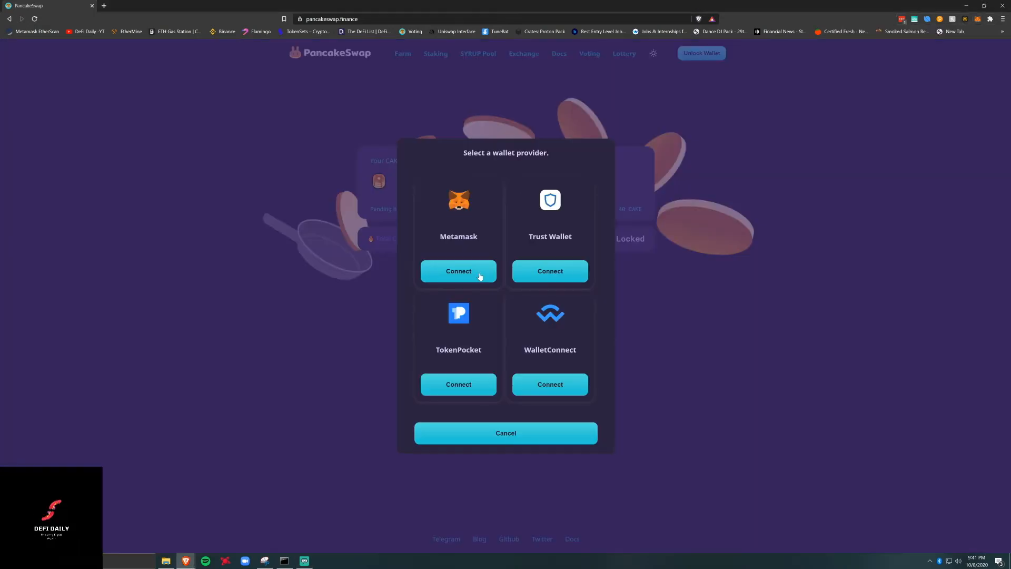
Connect MetaMask and show the Exchange swap form with BNB as the source token.
{"action": "left_click", "coordinate": [458, 271]}
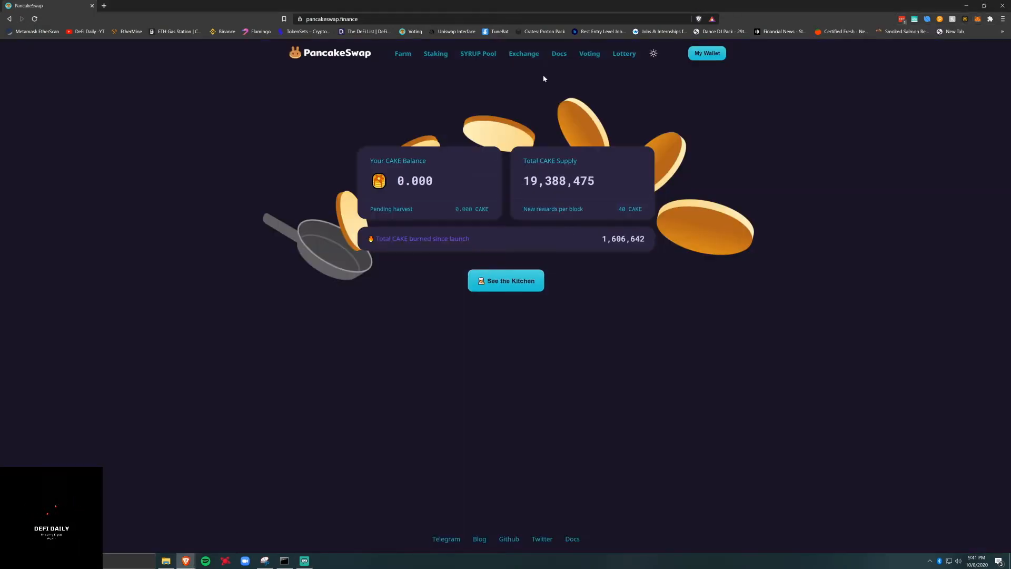
{"action": "left_click", "coordinate": [706, 52]}
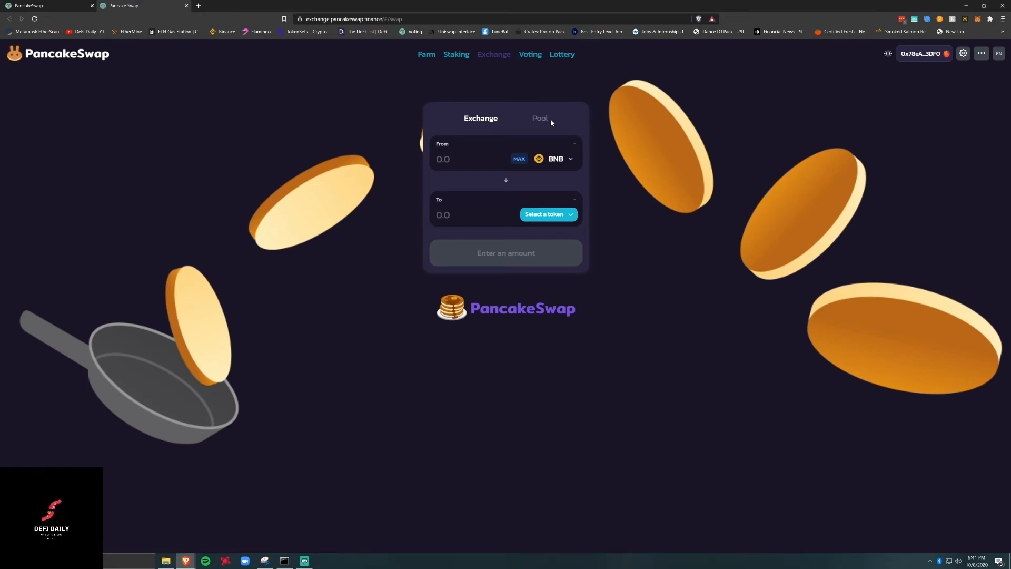
Remove the full CAKE/BNB pool position (Max), receiving about 2.14 CAKE and 0.0448 BNB, confirmed in MetaMask.
{"action": "left_click", "coordinate": [539, 118]}
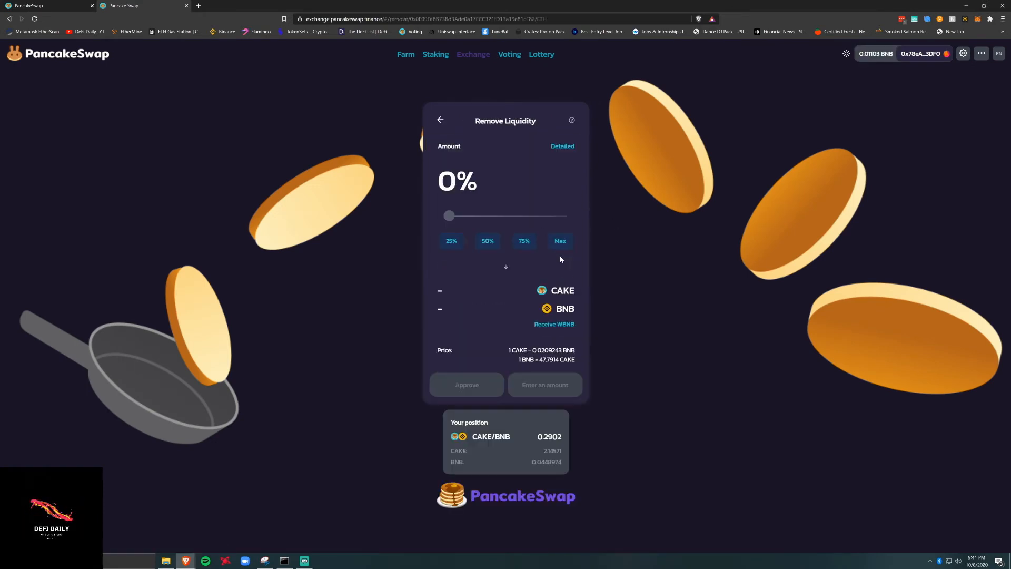
{"action": "left_click", "coordinate": [558, 240]}
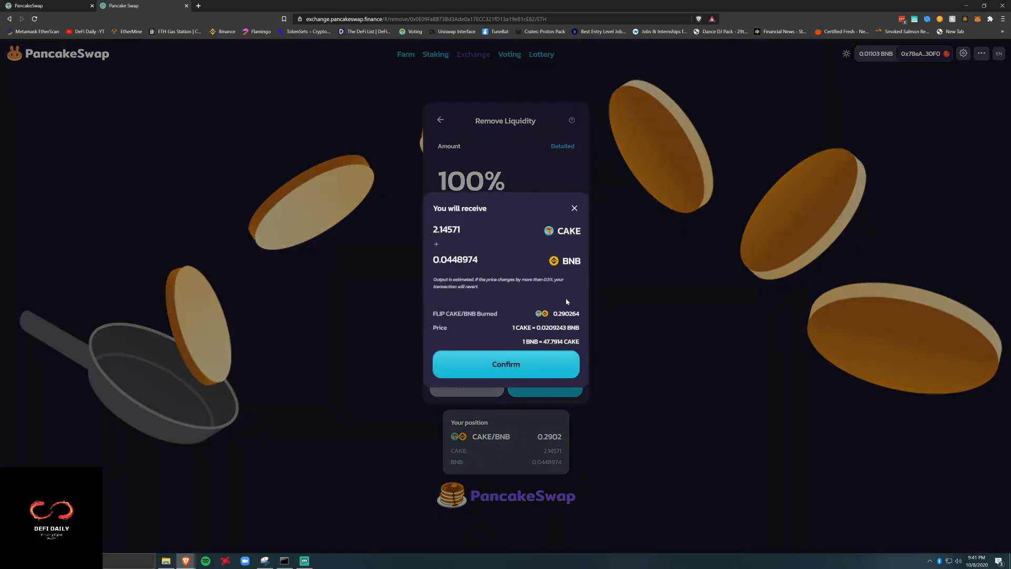
{"action": "left_click", "coordinate": [506, 364]}
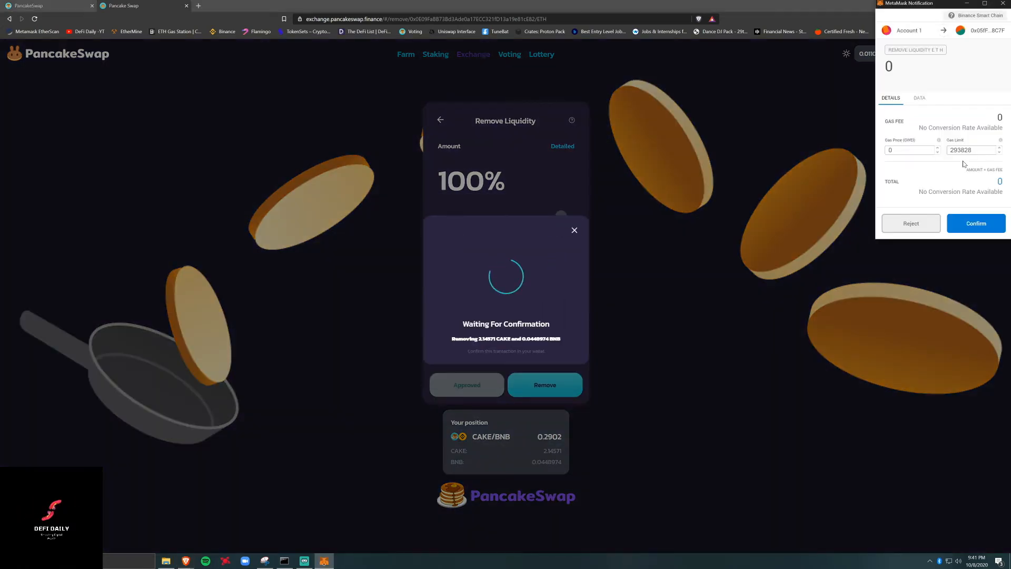
{"action": "left_click", "coordinate": [975, 223]}
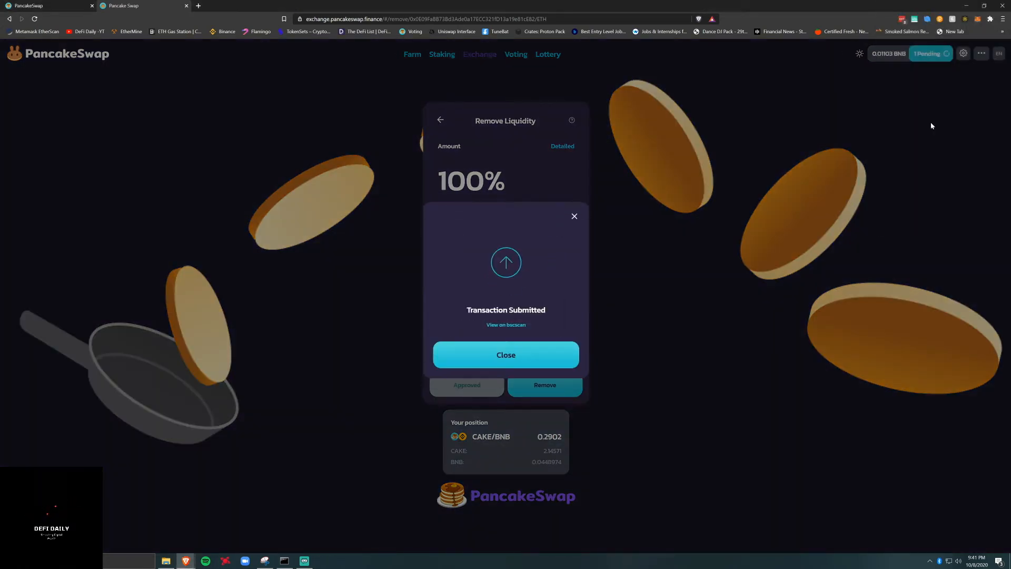
{"action": "left_click", "coordinate": [505, 355]}
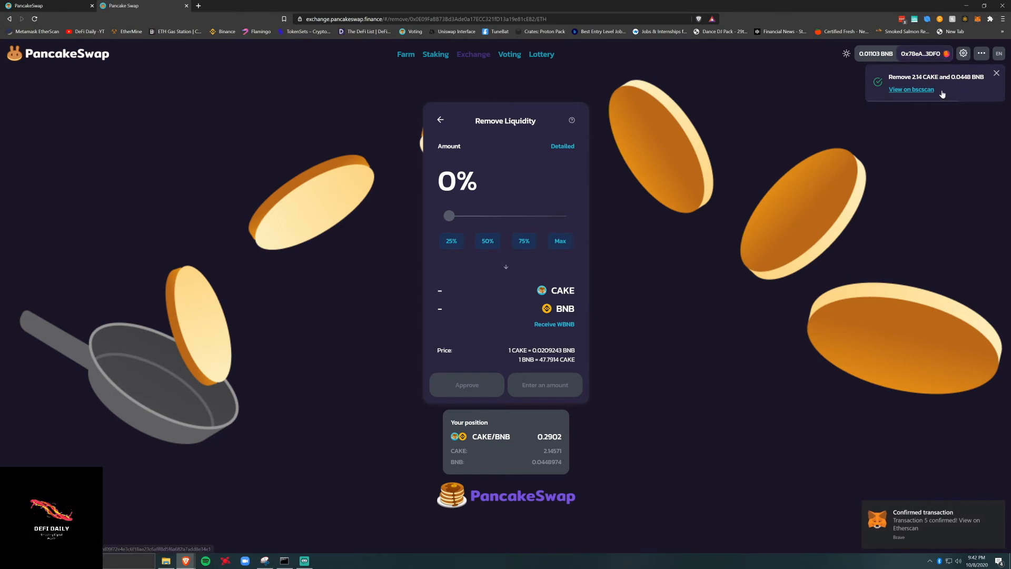
Connect the MetaMask wallet from the Farm page via Unlock Wallet.
{"action": "left_click", "coordinate": [406, 54]}
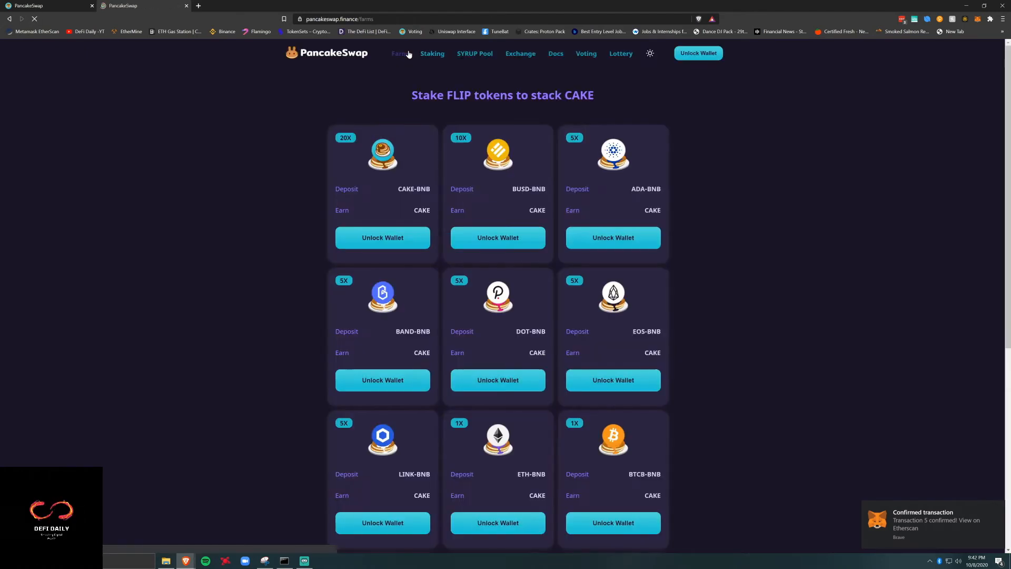
{"action": "left_click", "coordinate": [697, 52]}
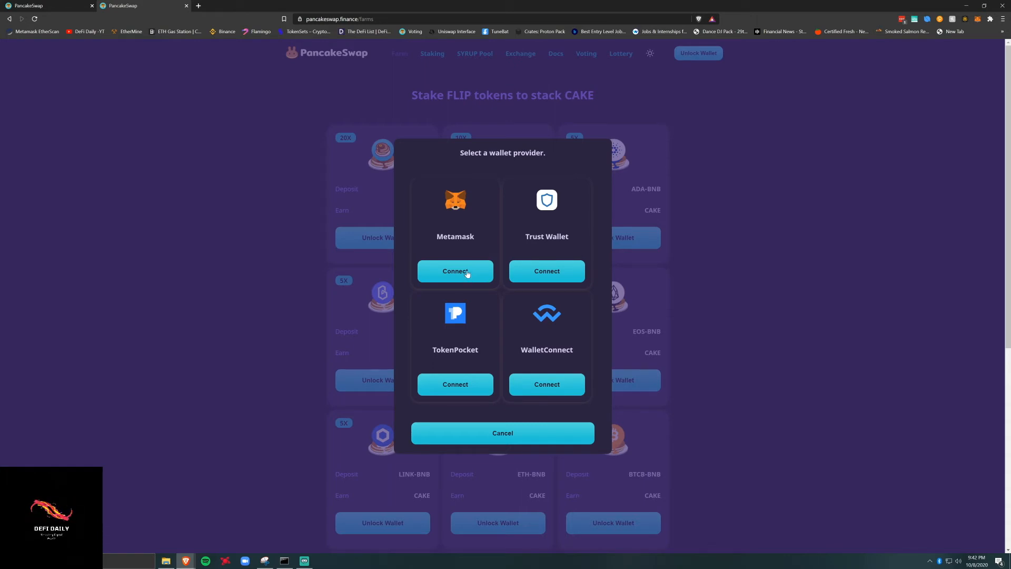
{"action": "left_click", "coordinate": [502, 433]}
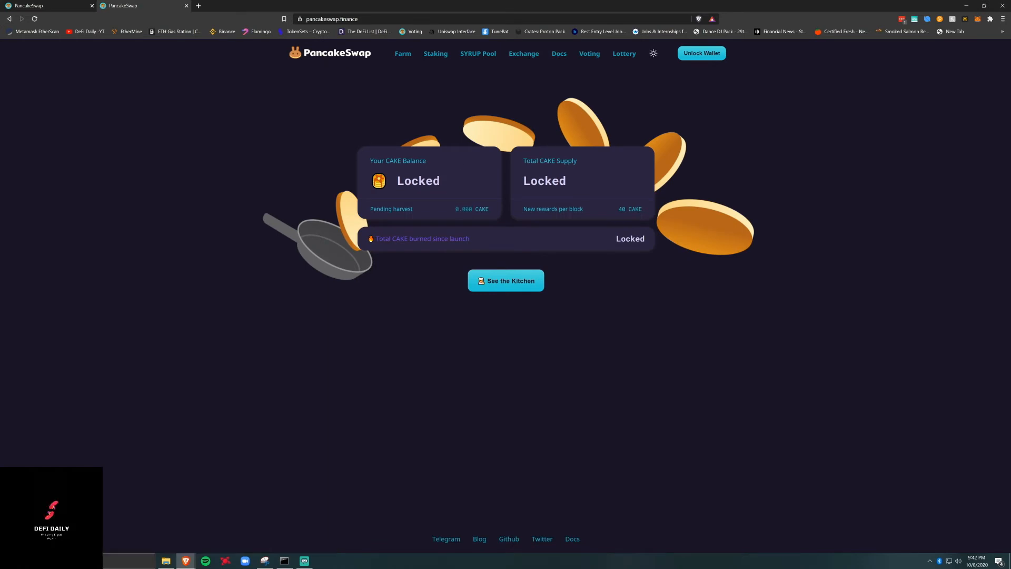
Reconnect MetaMask from the home page so 2.146 CAKE shows, then go to Staking.
{"action": "left_click", "coordinate": [702, 52]}
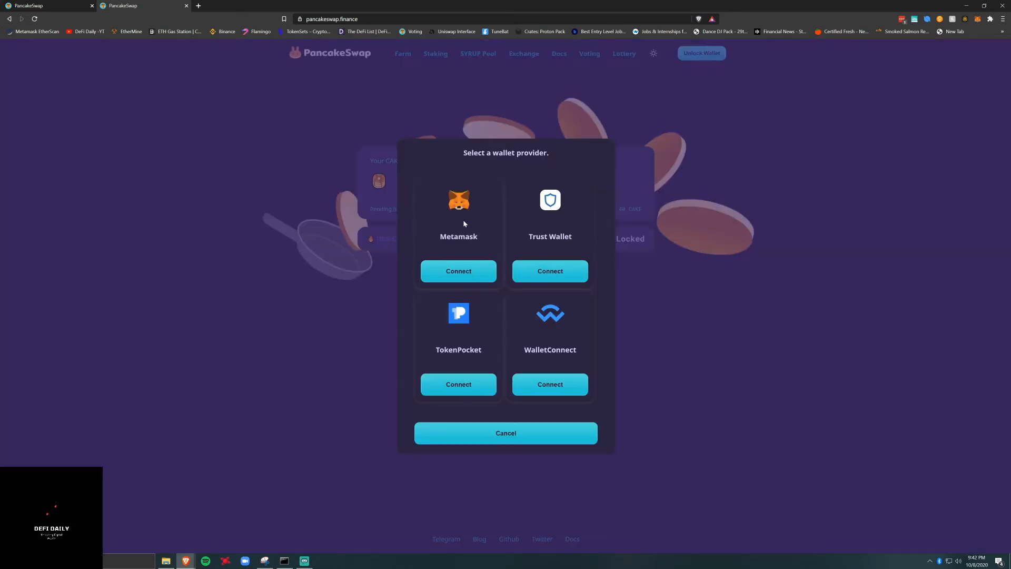
{"action": "left_click", "coordinate": [458, 270]}
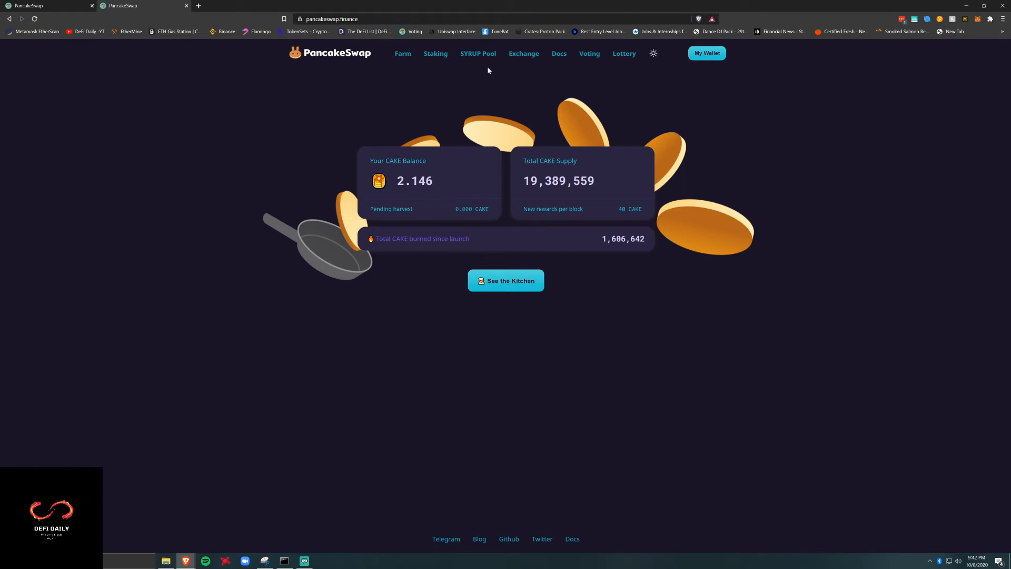
{"action": "left_click", "coordinate": [478, 54]}
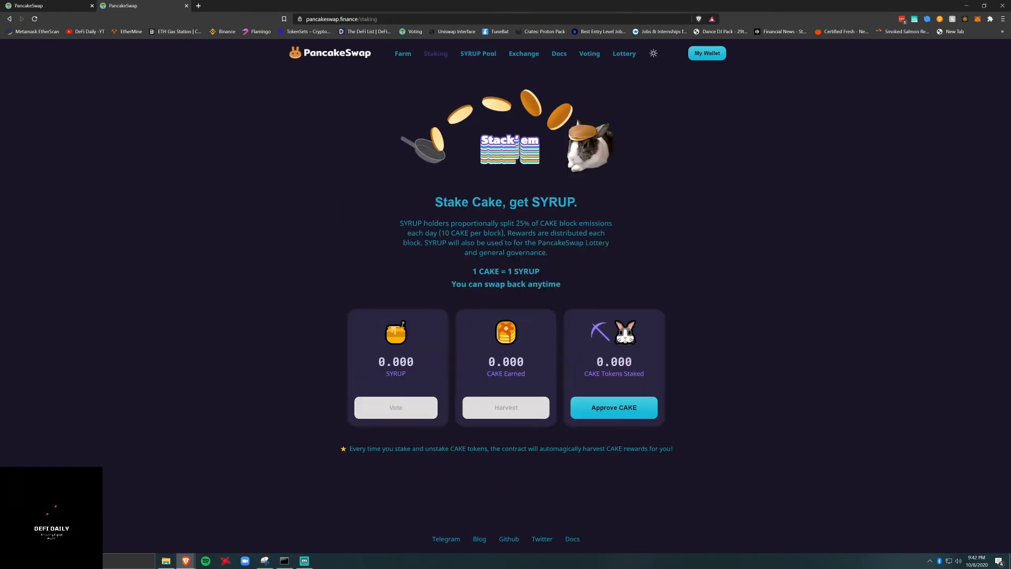
Approve CAKE spending for the staking contract in MetaMask and check the wallet's CAKE balance.
{"action": "left_click", "coordinate": [612, 407]}
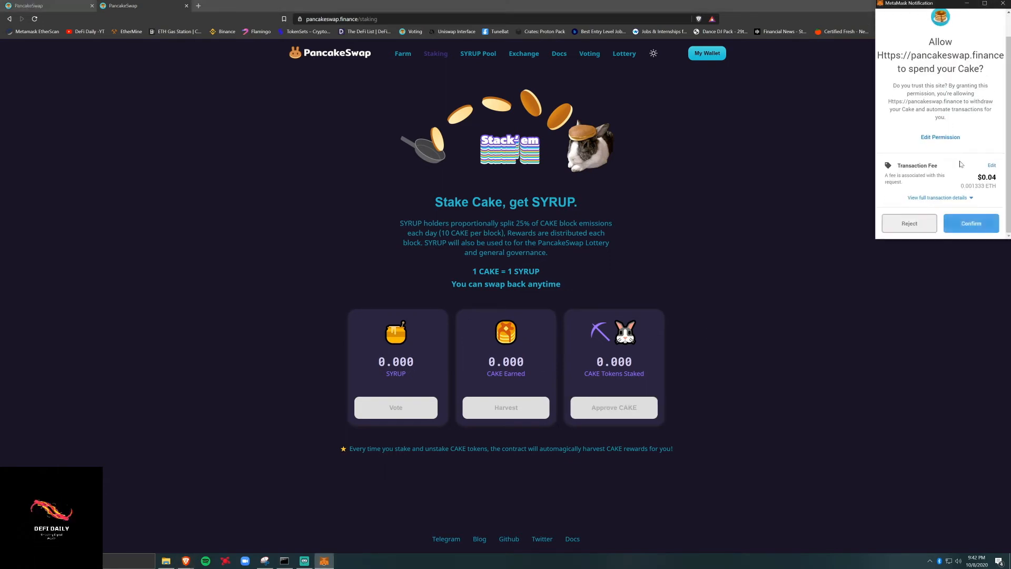
{"action": "left_click", "coordinate": [970, 223]}
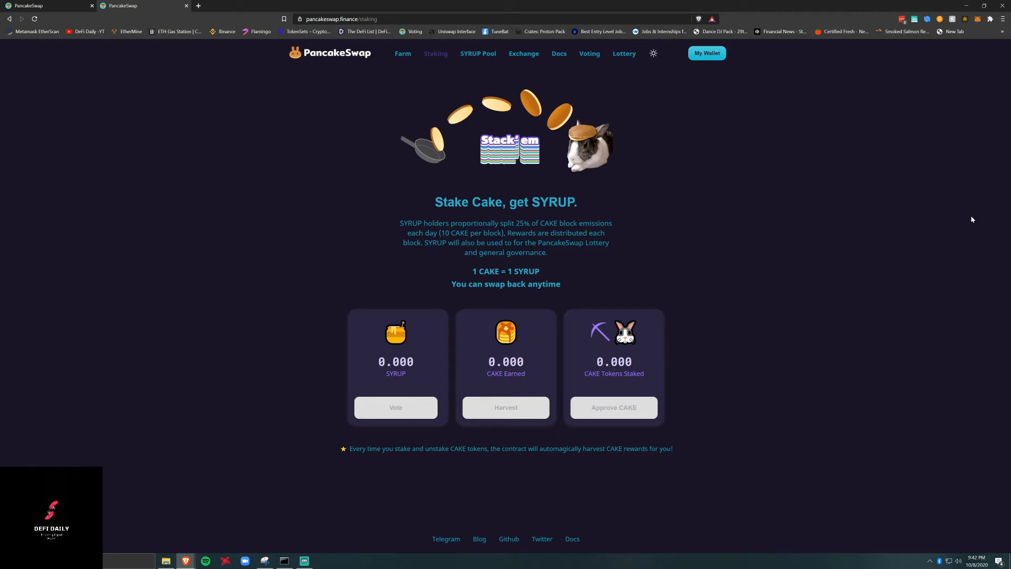
{"action": "mouse_move", "coordinate": [855, 89]}
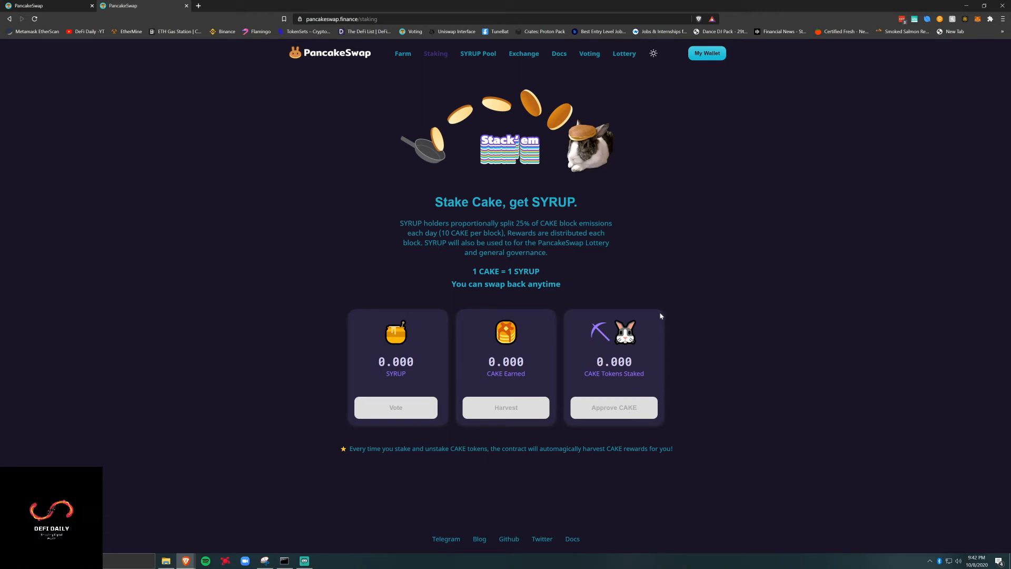
{"action": "left_click", "coordinate": [706, 53]}
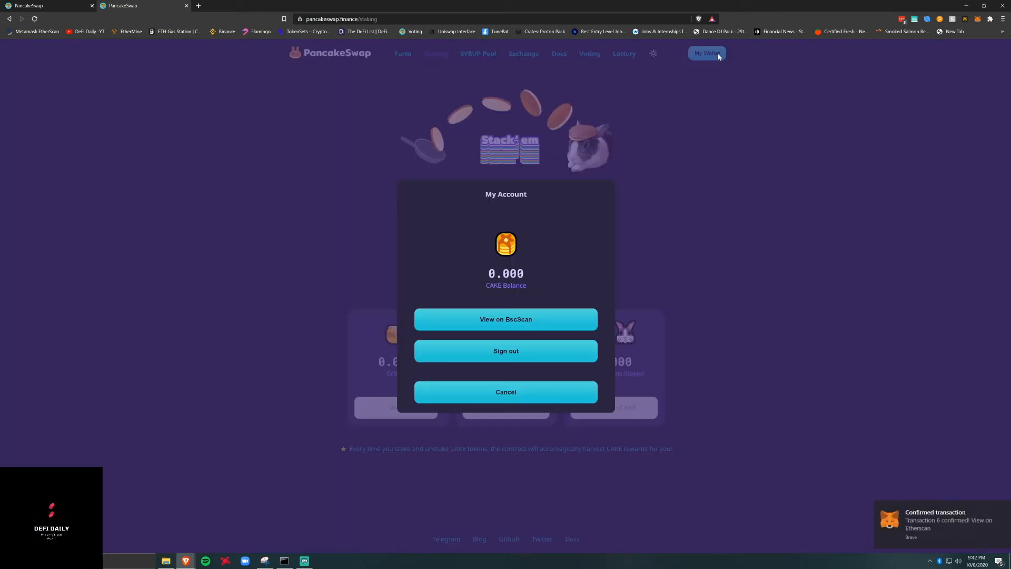
{"action": "left_click", "coordinate": [505, 392]}
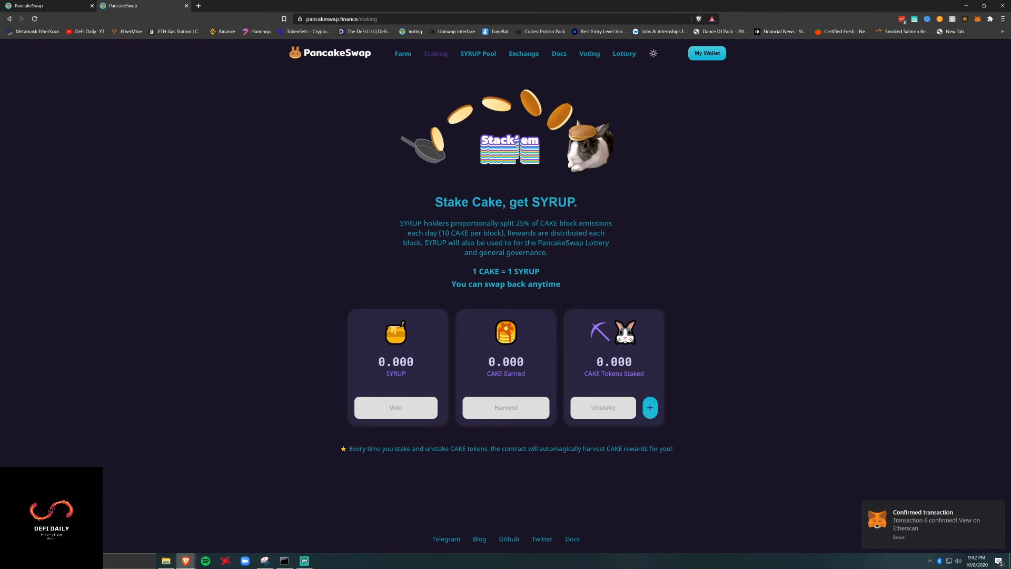
Deposit the Max 2.146 CAKE into staking, confirmed in MetaMask, giving 2.146 SYRUP.
{"action": "left_click", "coordinate": [650, 407]}
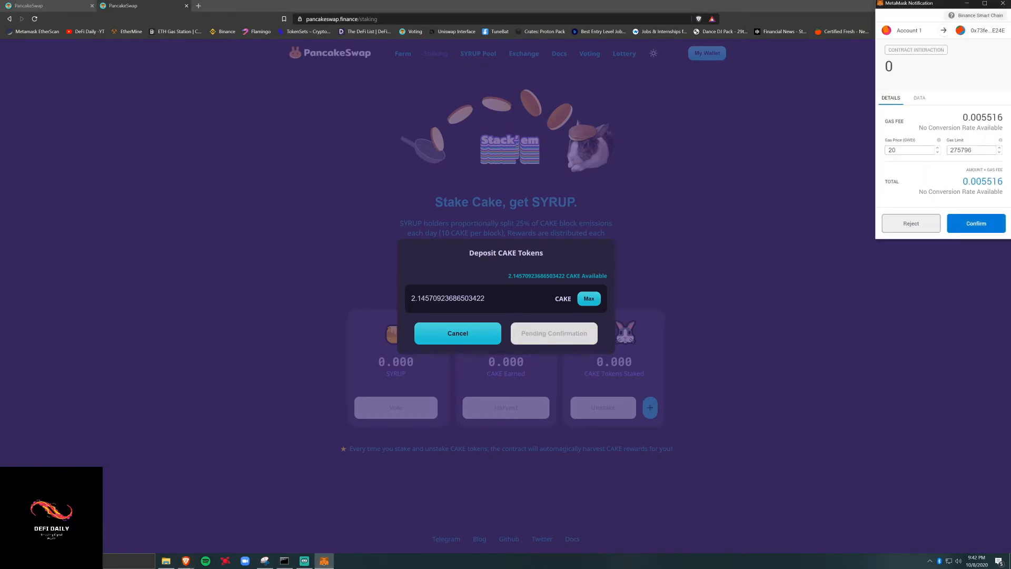
{"action": "left_click", "coordinate": [975, 223]}
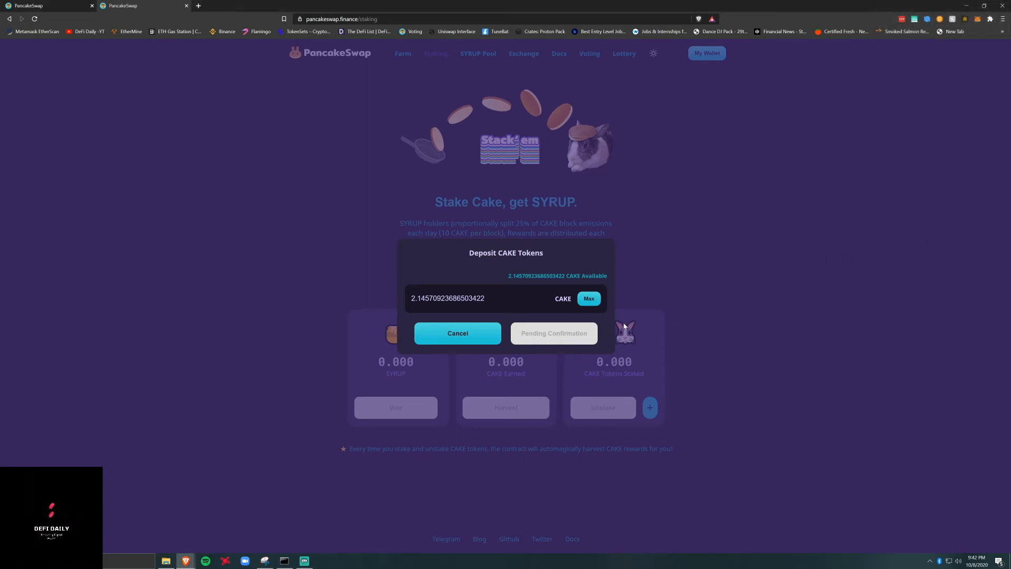
{"action": "mouse_move", "coordinate": [724, 283]}
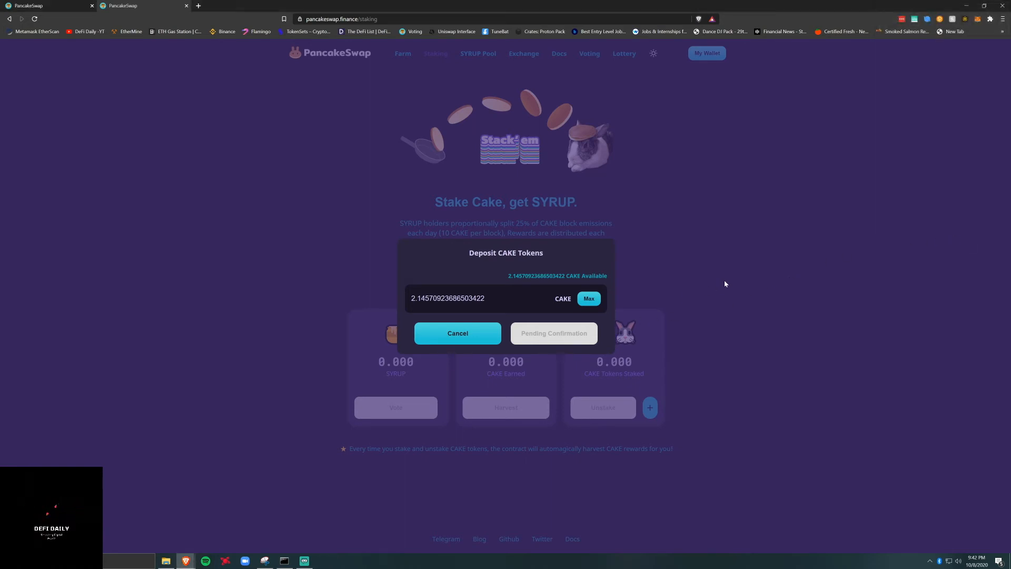
{"action": "left_click", "coordinate": [457, 333]}
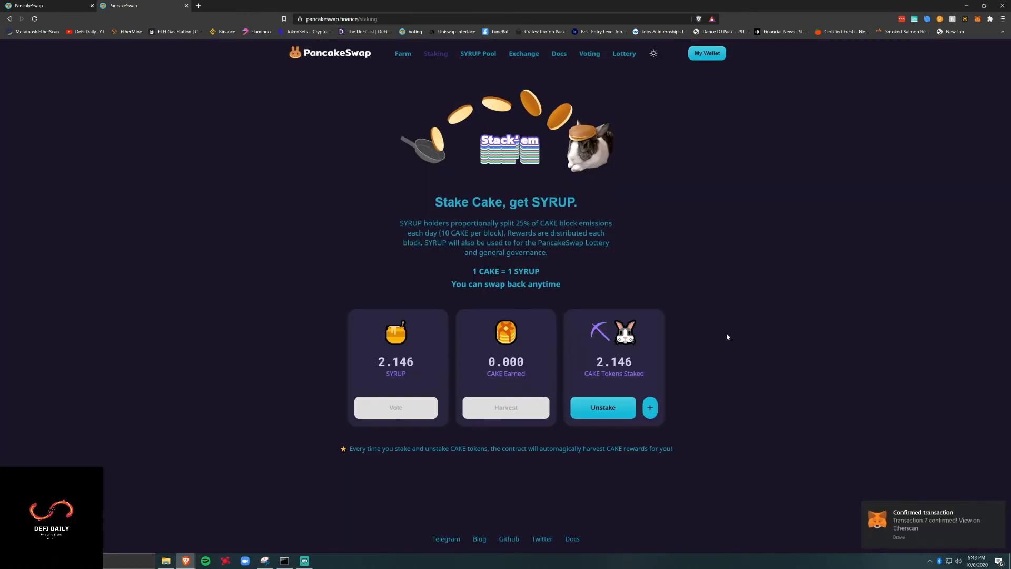
{"action": "mouse_move", "coordinate": [603, 412]}
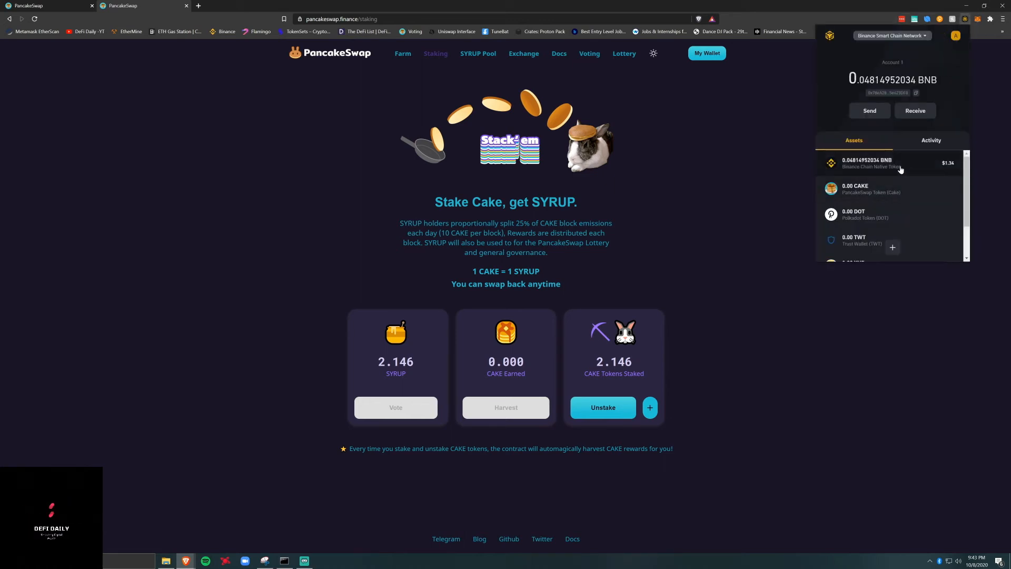
{"action": "mouse_move", "coordinate": [668, 438]}
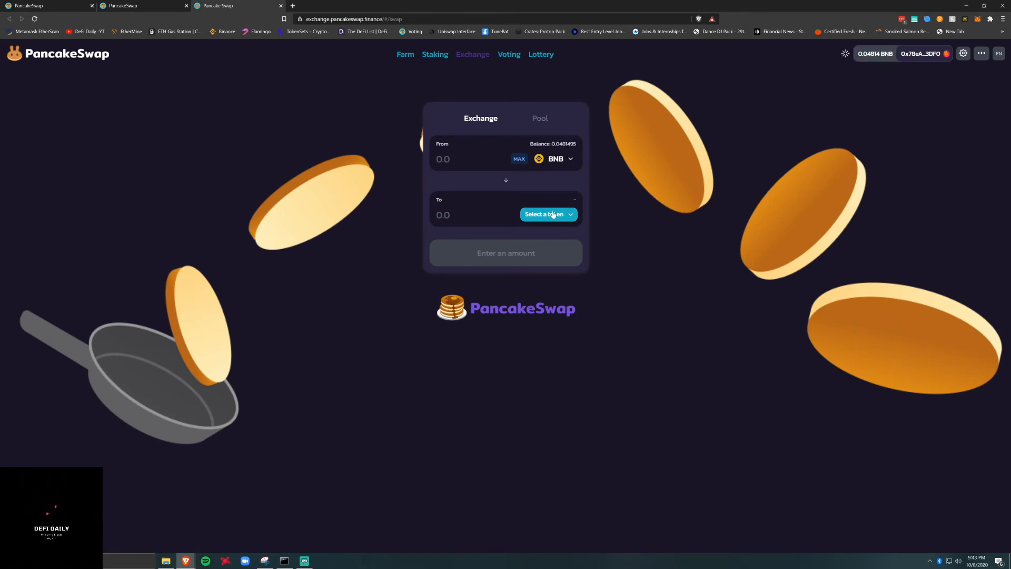
Swap about 0.0381 BNB for roughly 1.818 CAKE and confirm the transaction in MetaMask.
{"action": "left_click", "coordinate": [547, 213]}
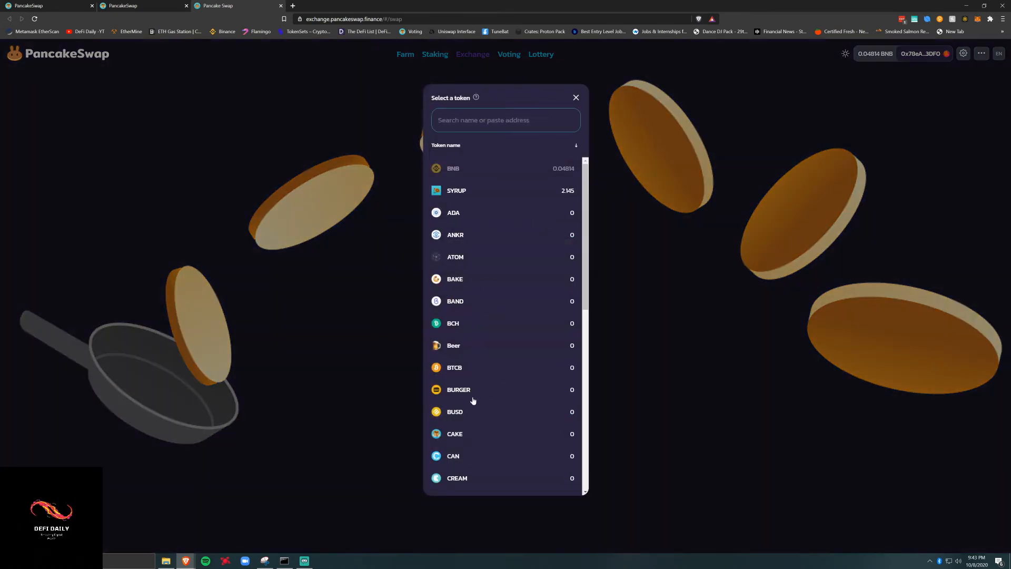
{"action": "left_click", "coordinate": [455, 433]}
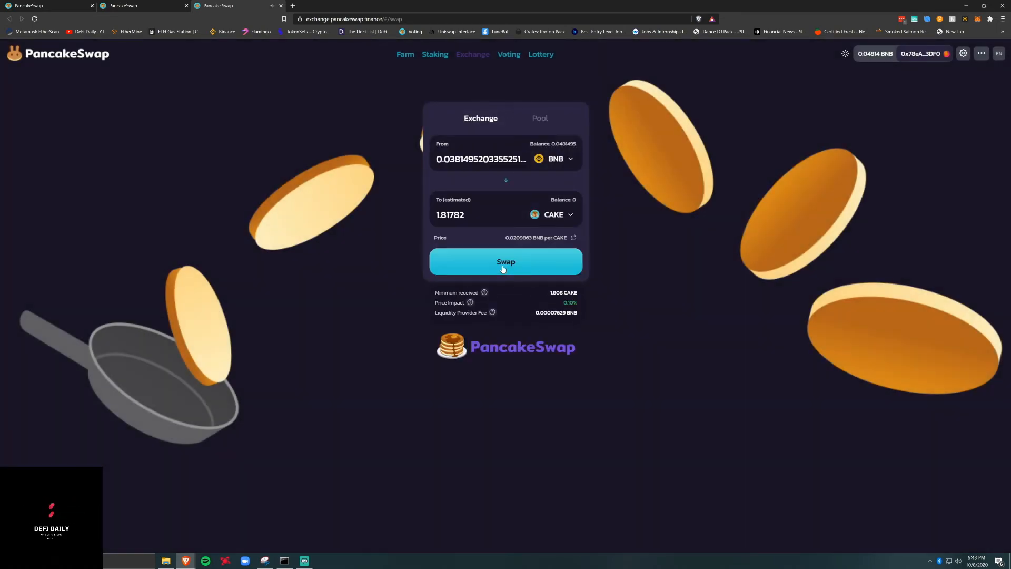
{"action": "left_click", "coordinate": [506, 261]}
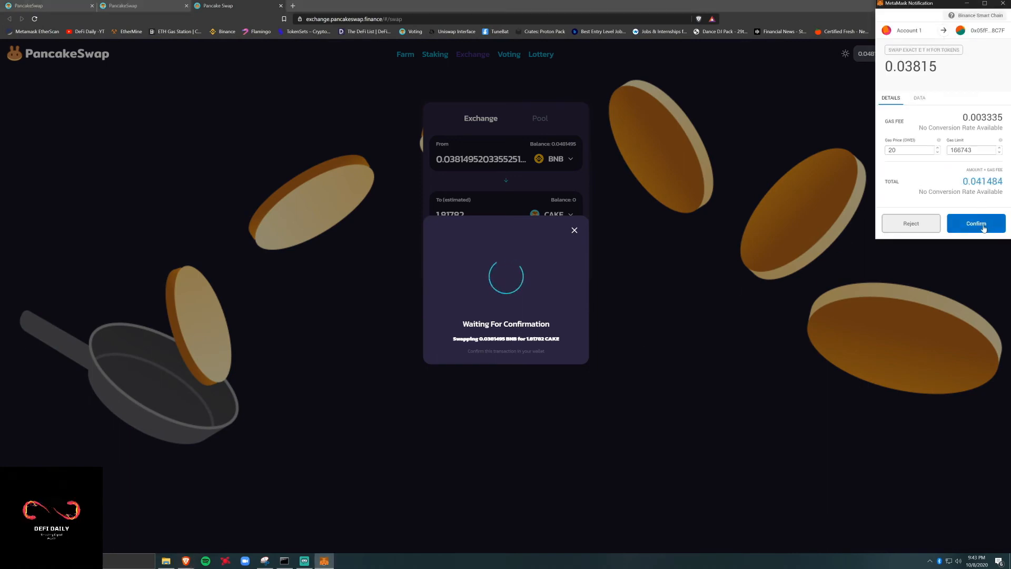
{"action": "left_click", "coordinate": [975, 223]}
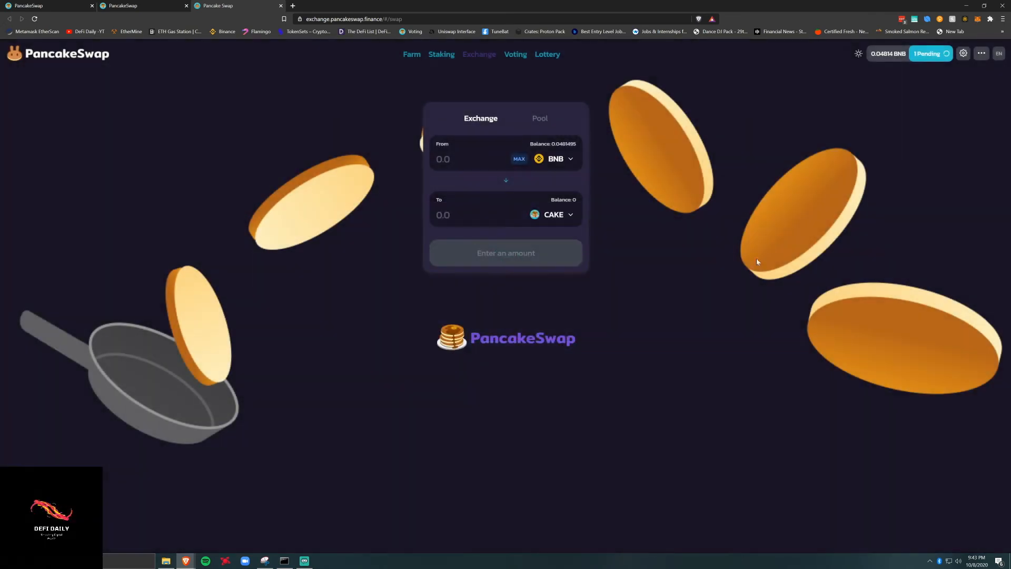
{"action": "mouse_move", "coordinate": [769, 235]}
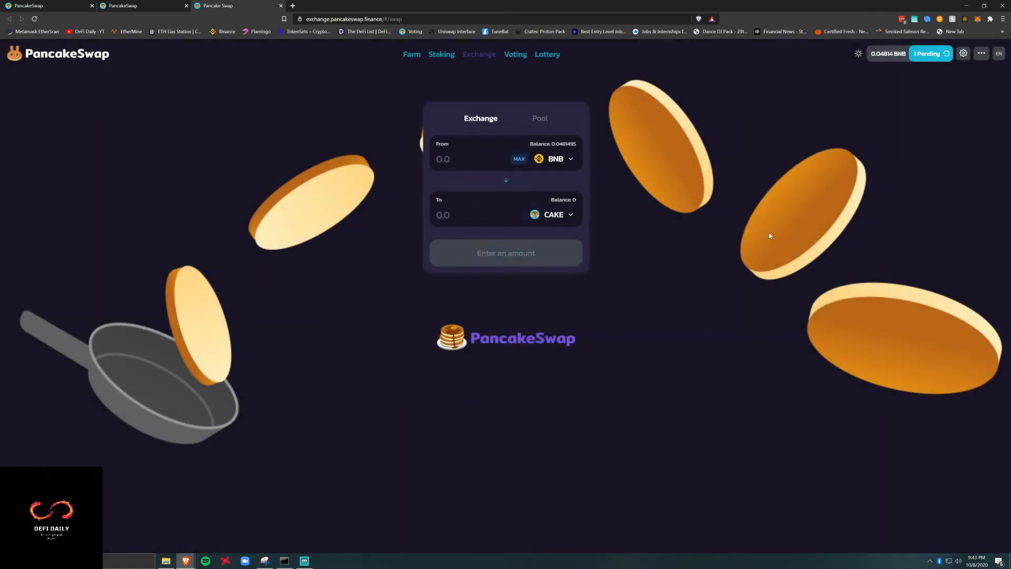
{"action": "mouse_move", "coordinate": [496, 47]}
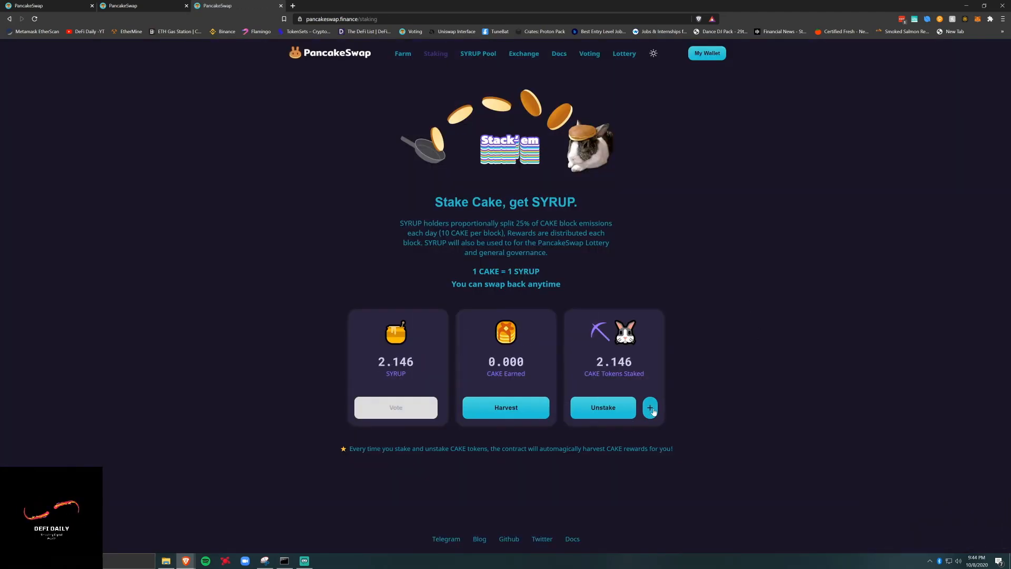
Deposit the remaining 1.8196 CAKE (Max) into staking, confirmed in MetaMask, reaching 3.965 staked.
{"action": "left_click", "coordinate": [650, 406]}
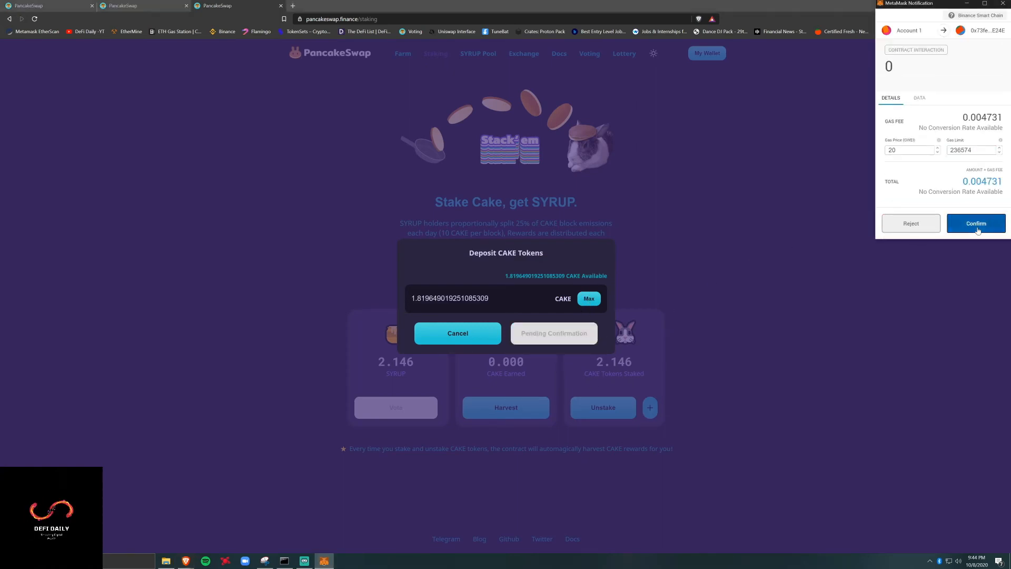
{"action": "left_click", "coordinate": [975, 224]}
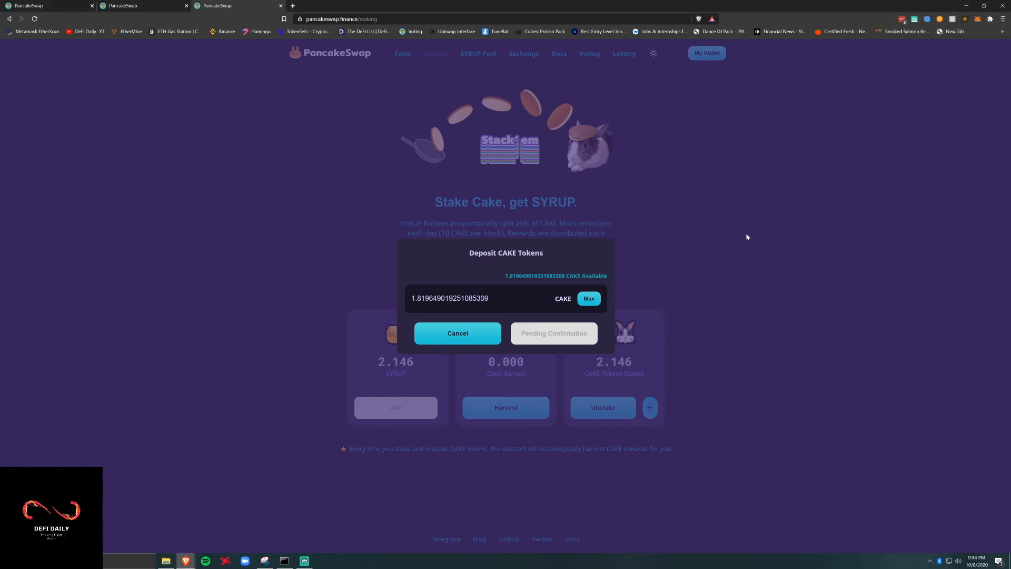
{"action": "mouse_move", "coordinate": [673, 304]}
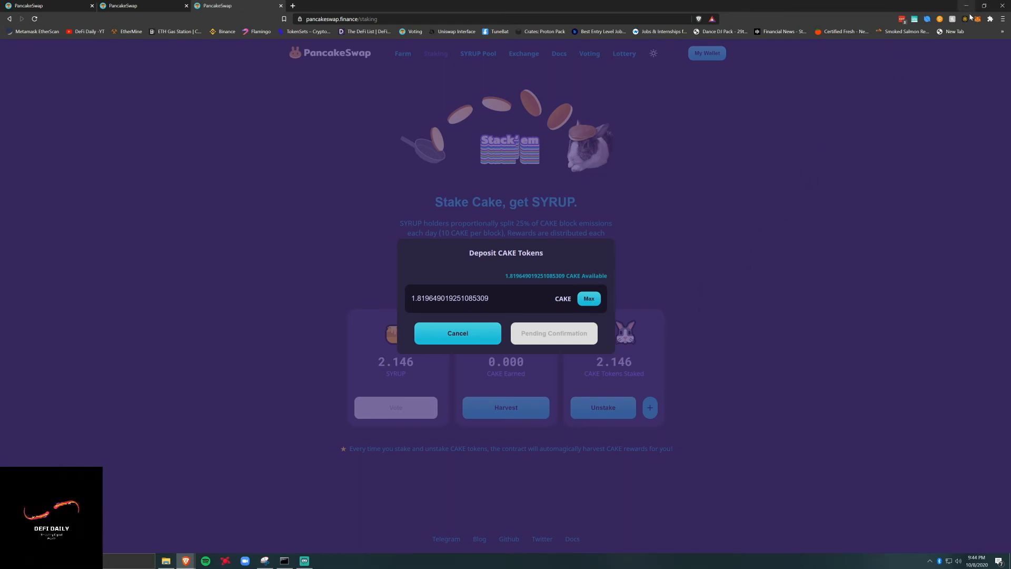
Check the confirmed deposit and balances in the MetaMask wallet.
{"action": "left_click", "coordinate": [966, 19]}
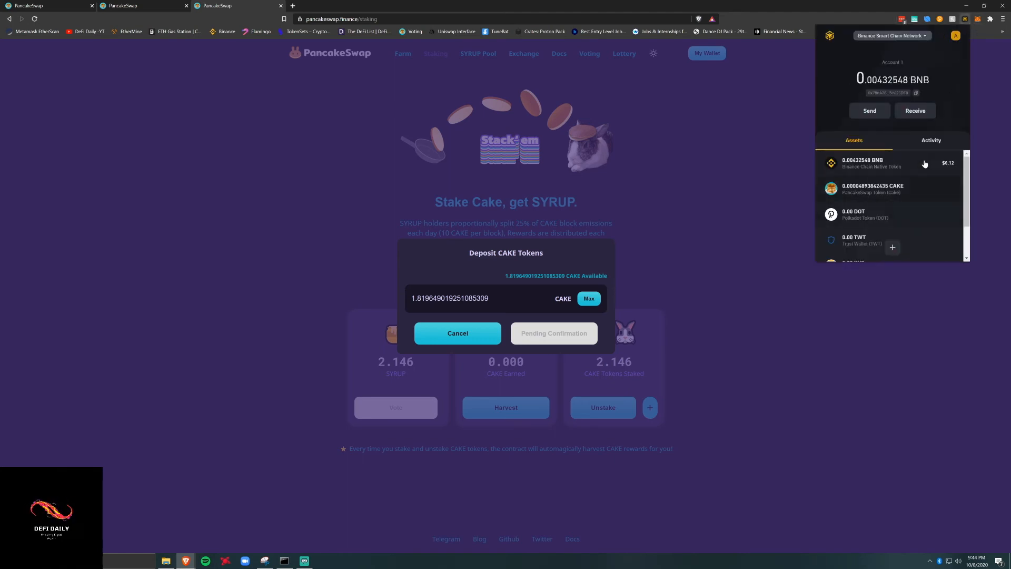
{"action": "left_click", "coordinate": [457, 332]}
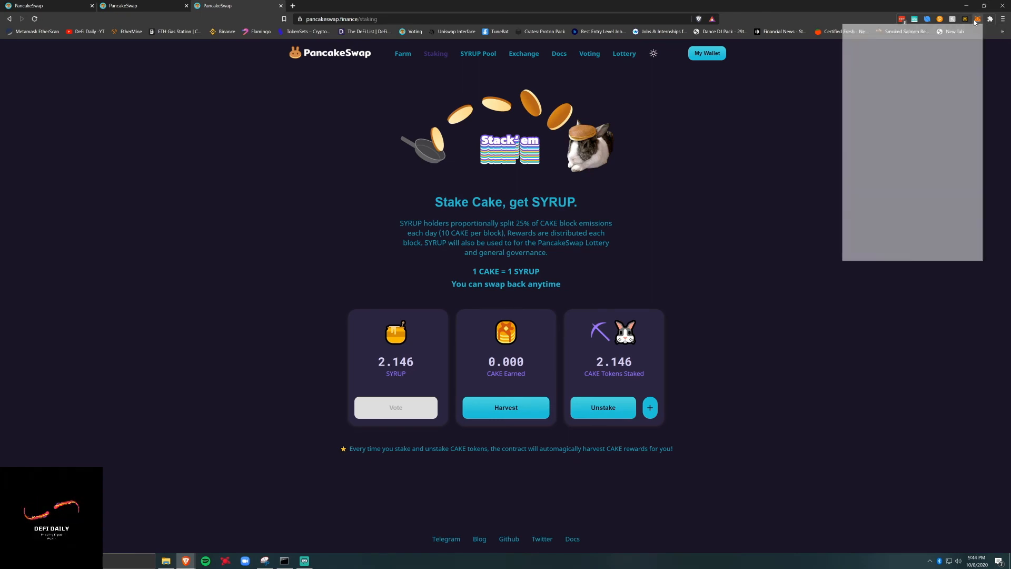
{"action": "left_click", "coordinate": [989, 19]}
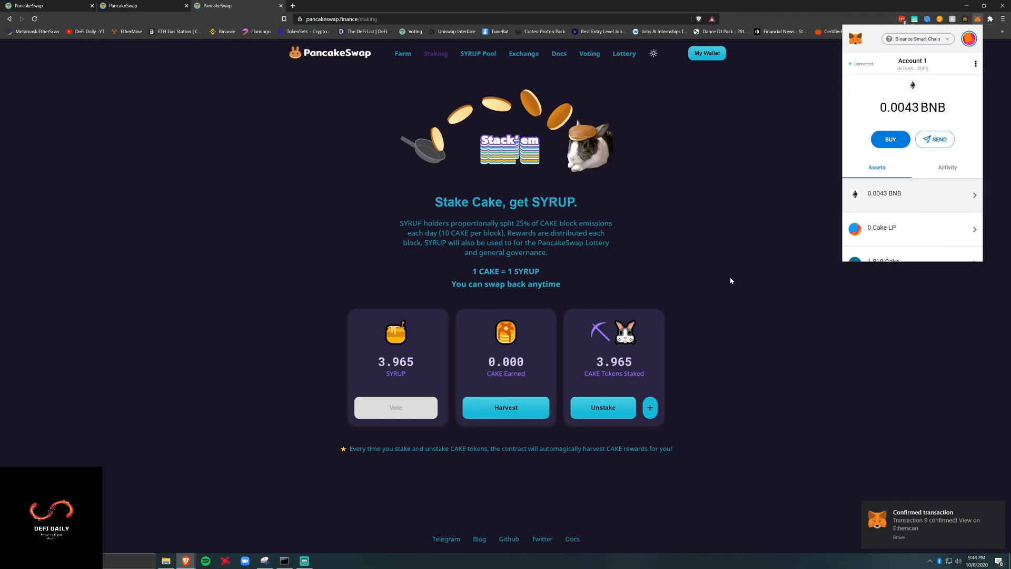
Attempt to unstake the full CAKE amount, then reject it in MetaMask for insufficient funds.
{"action": "left_click", "coordinate": [603, 407]}
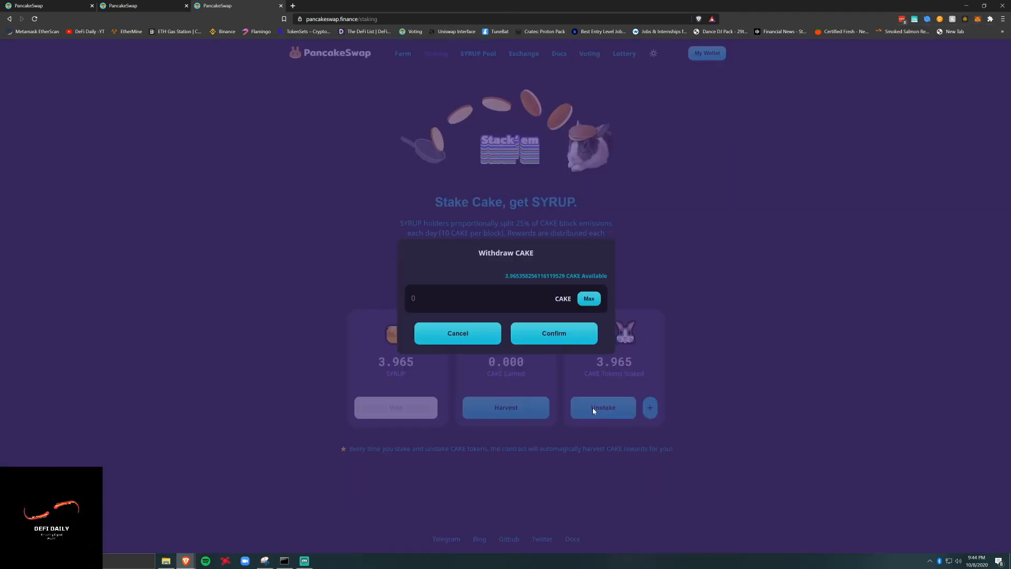
{"action": "left_click", "coordinate": [588, 298]}
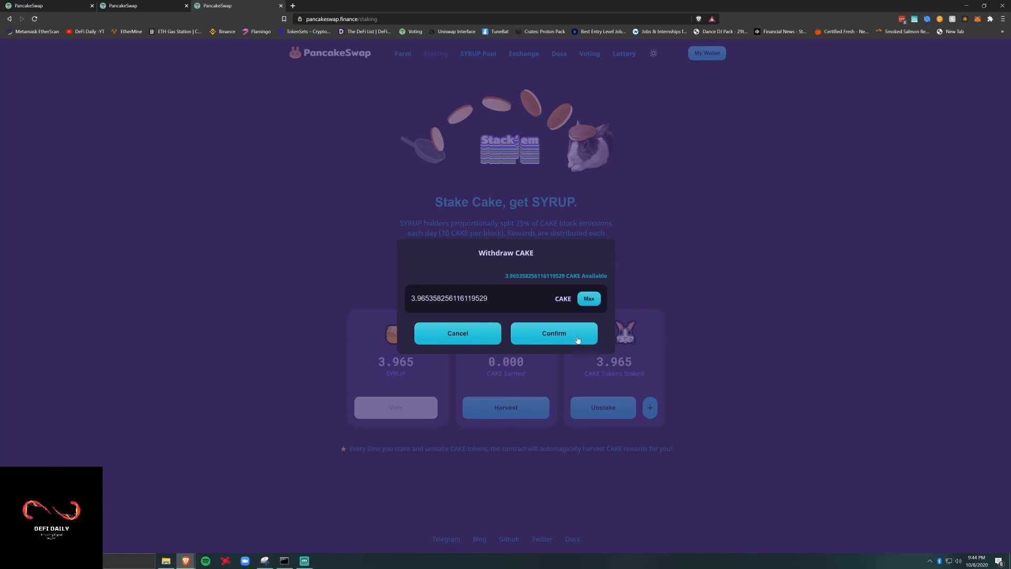
{"action": "left_click", "coordinate": [552, 333]}
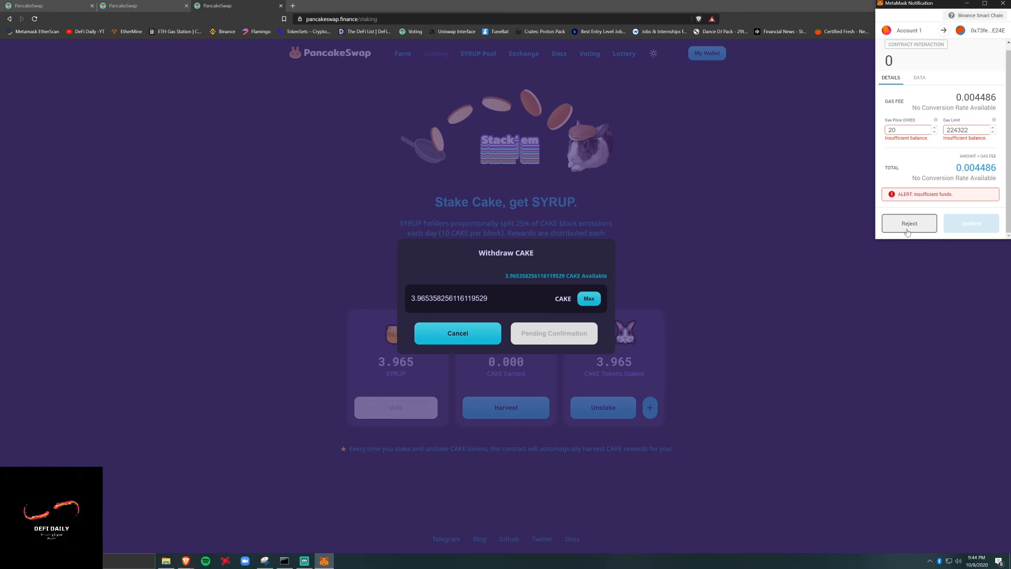
{"action": "left_click", "coordinate": [908, 223]}
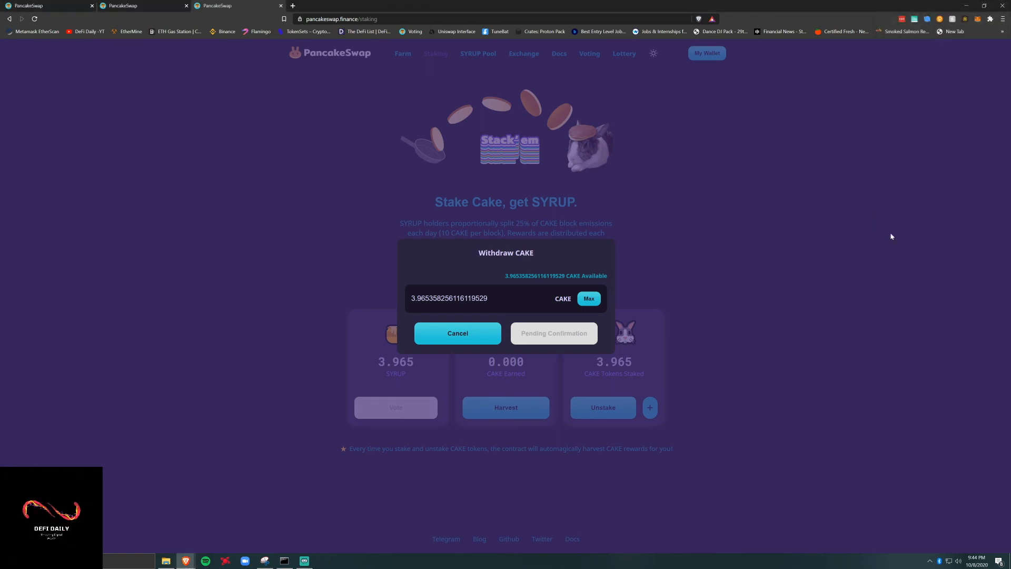
{"action": "left_click", "coordinate": [457, 333]}
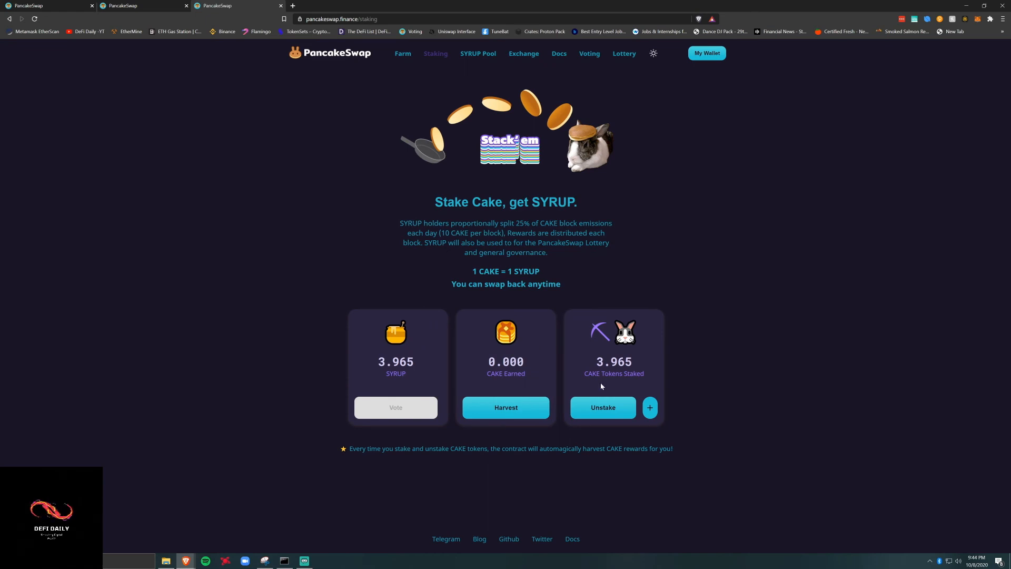
Harvest the earned CAKE rewards via MetaMask and go to the SYRUP Pool page.
{"action": "left_click", "coordinate": [505, 407]}
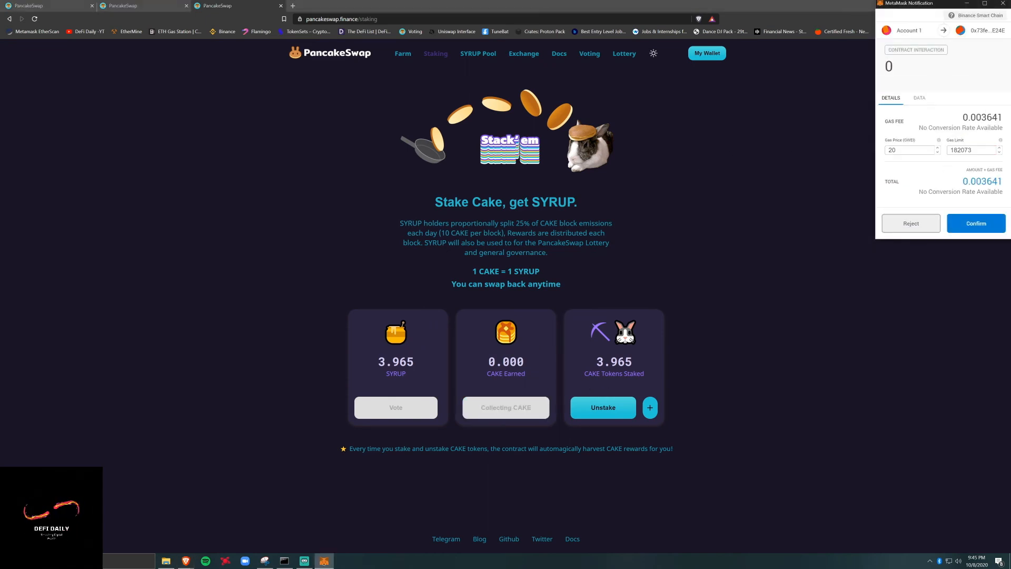
{"action": "left_click", "coordinate": [975, 223]}
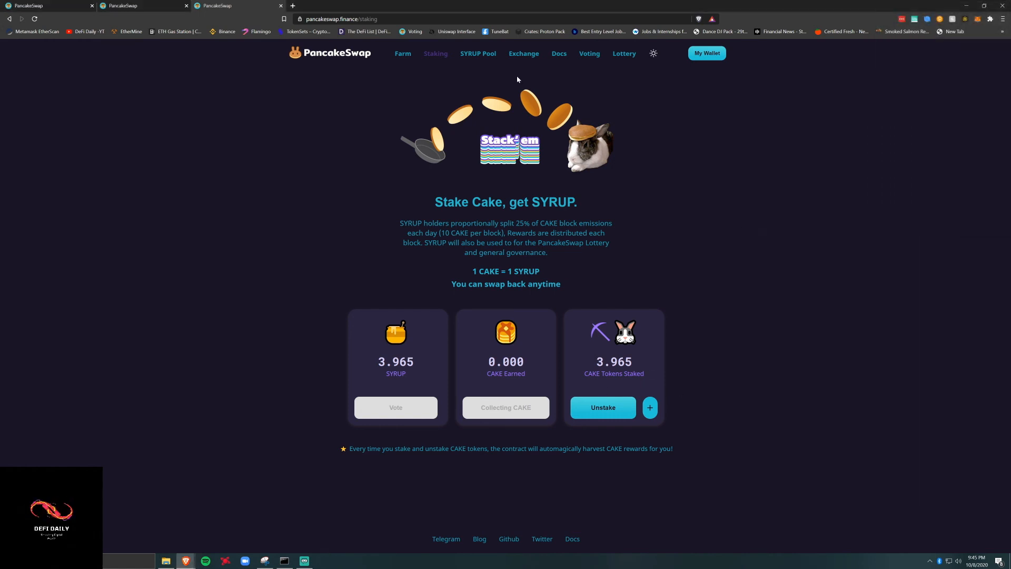
{"action": "left_click", "coordinate": [478, 53]}
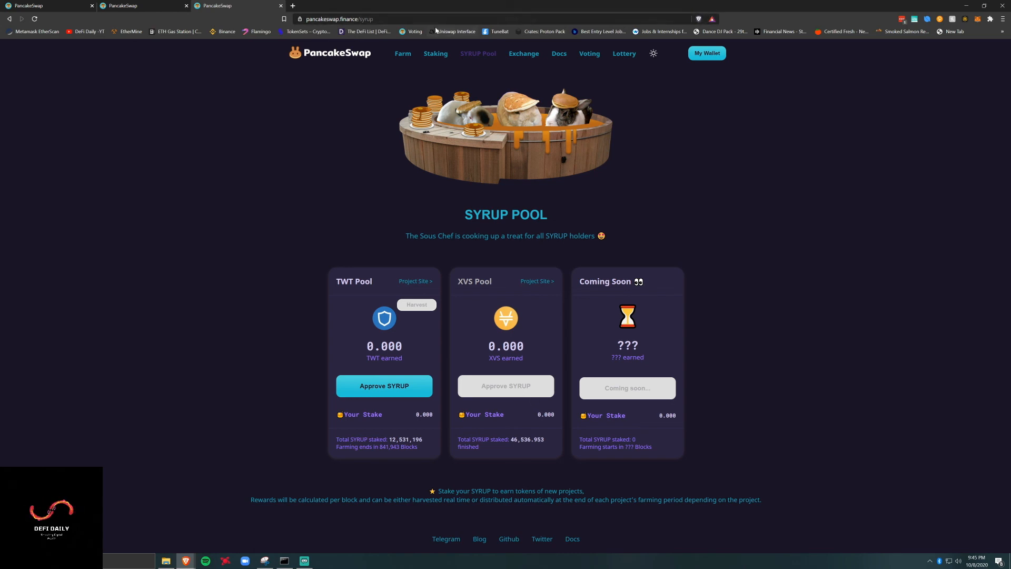
{"action": "mouse_move", "coordinate": [453, 31]}
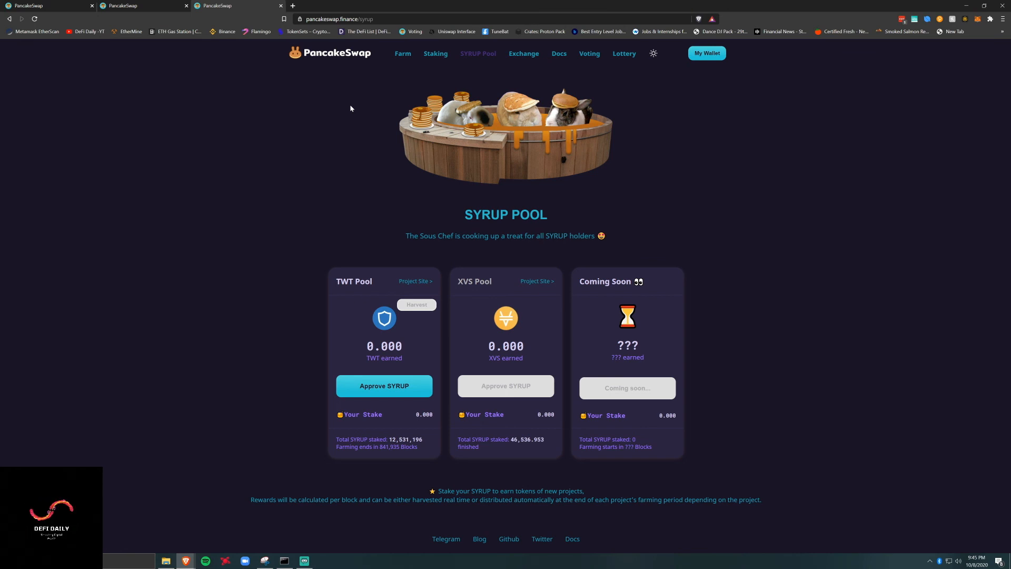
Browse Farm, home and SYRUP Pool pages, then return to Staking showing 3.965 CAKE staked.
{"action": "left_click", "coordinate": [399, 54]}
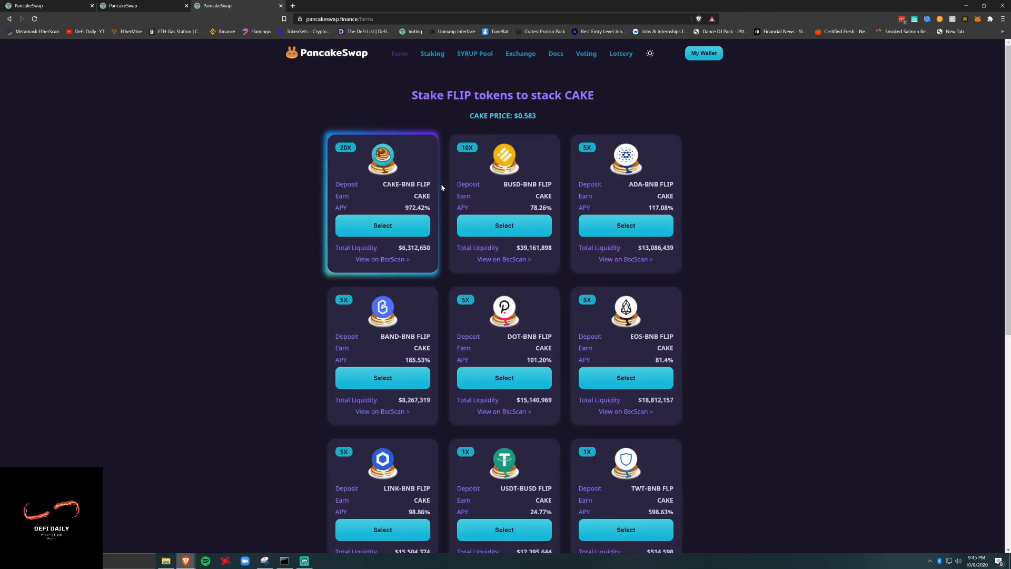
{"action": "left_click", "coordinate": [329, 53]}
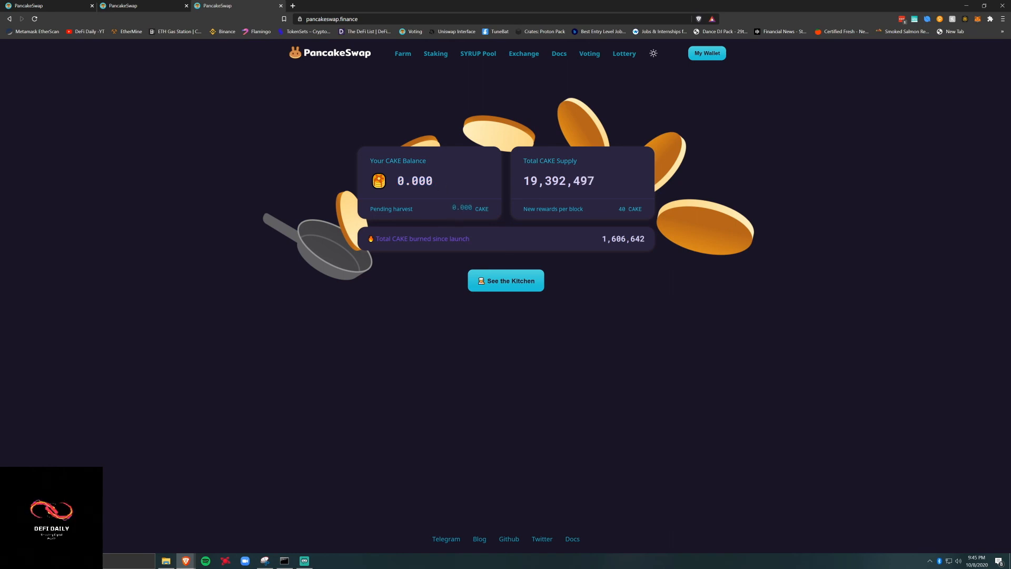
{"action": "mouse_move", "coordinate": [477, 54]}
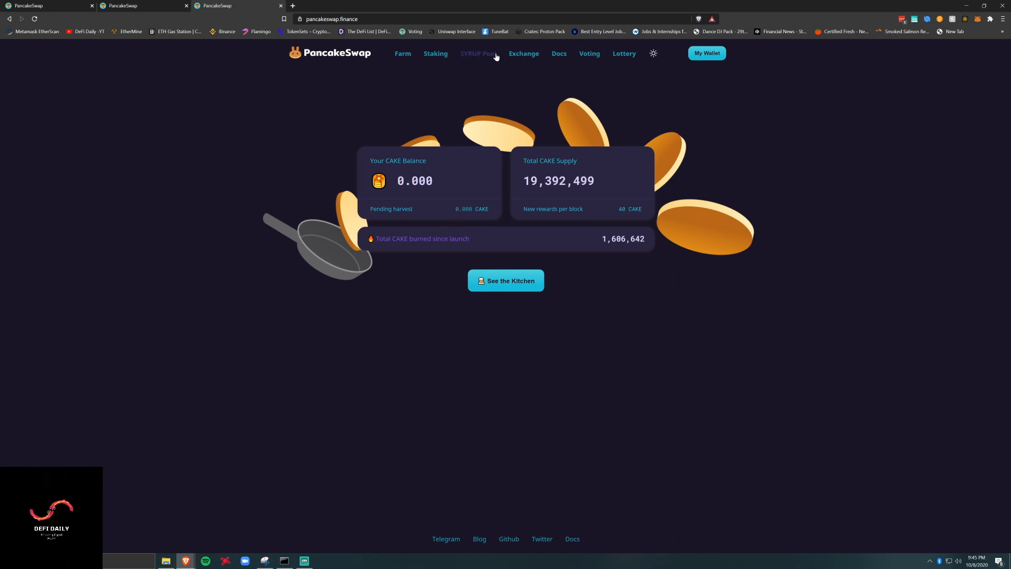
{"action": "left_click", "coordinate": [477, 52]}
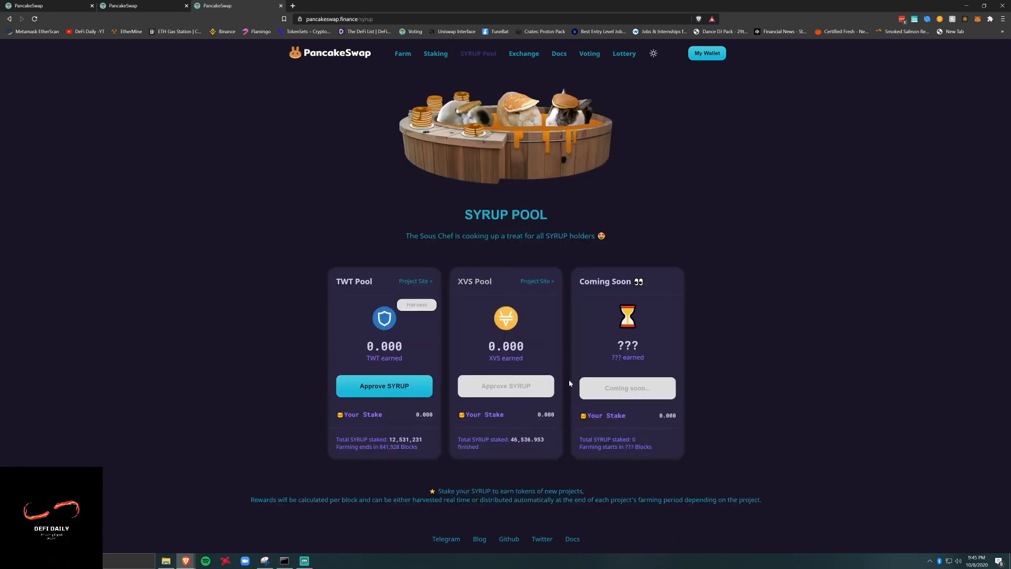
{"action": "left_click", "coordinate": [435, 54]}
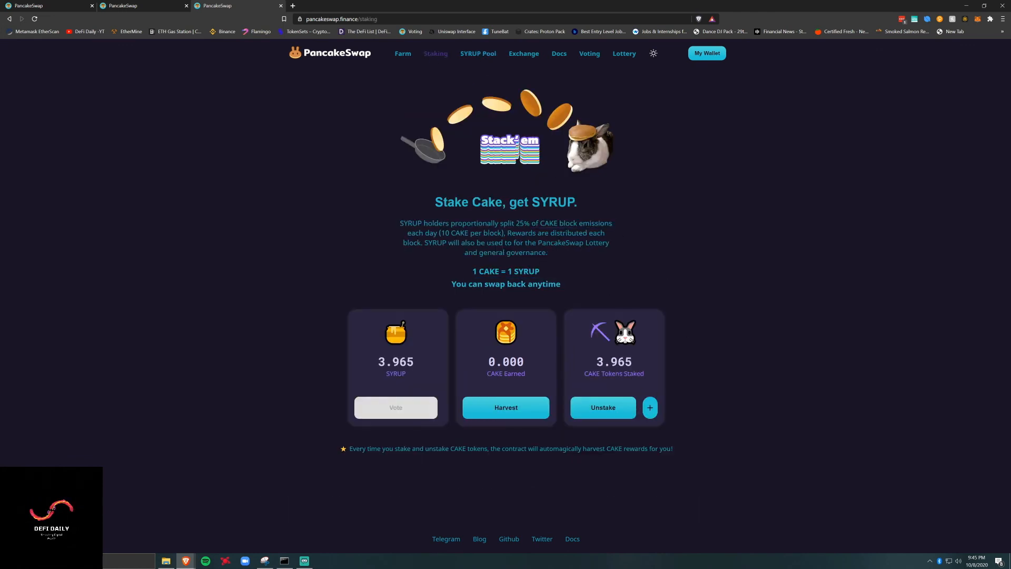
{"action": "left_click_drag", "start_coordinate": [410, 222], "coordinate": [613, 223]}
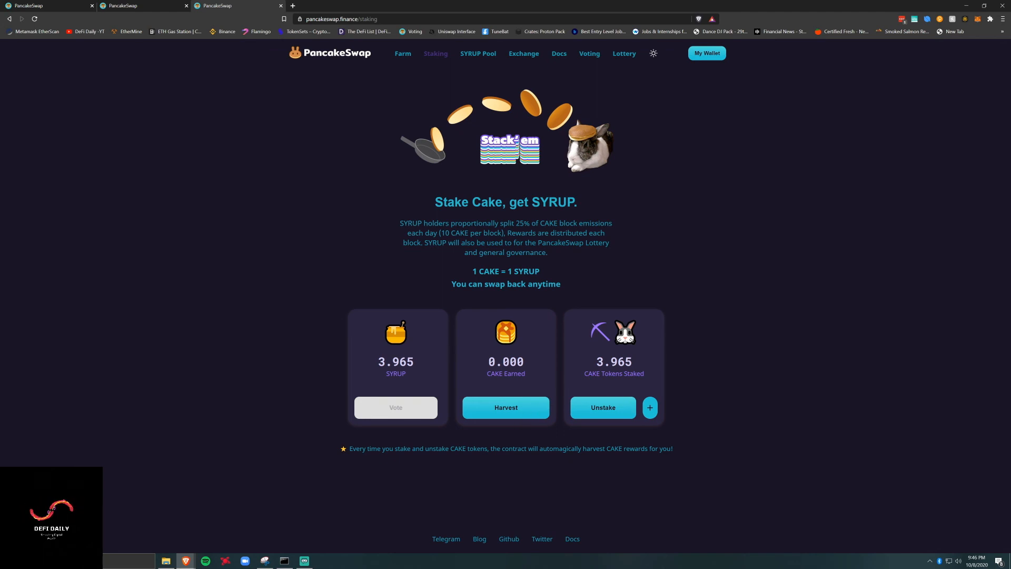
{"action": "mouse_move", "coordinate": [700, 378]}
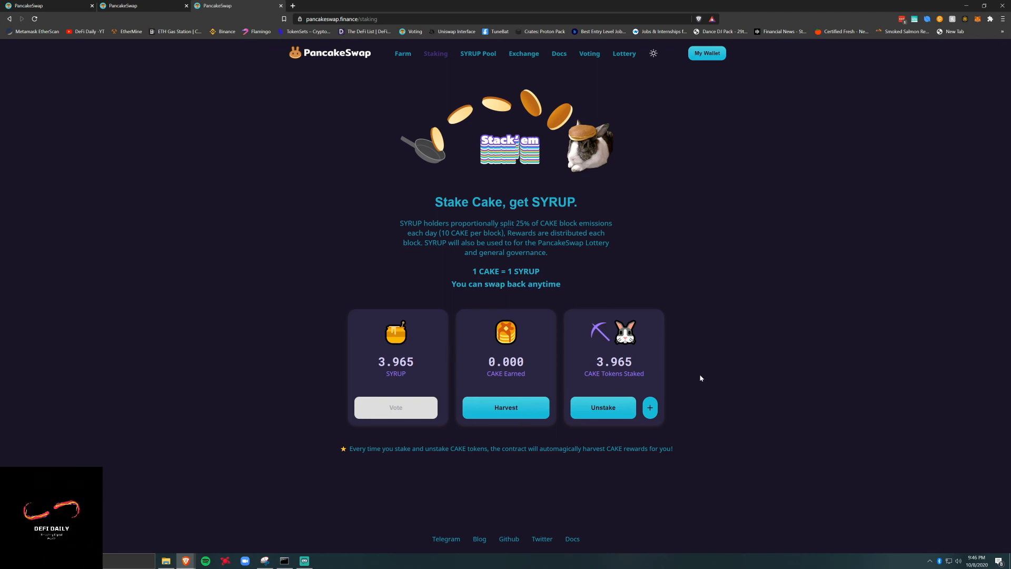